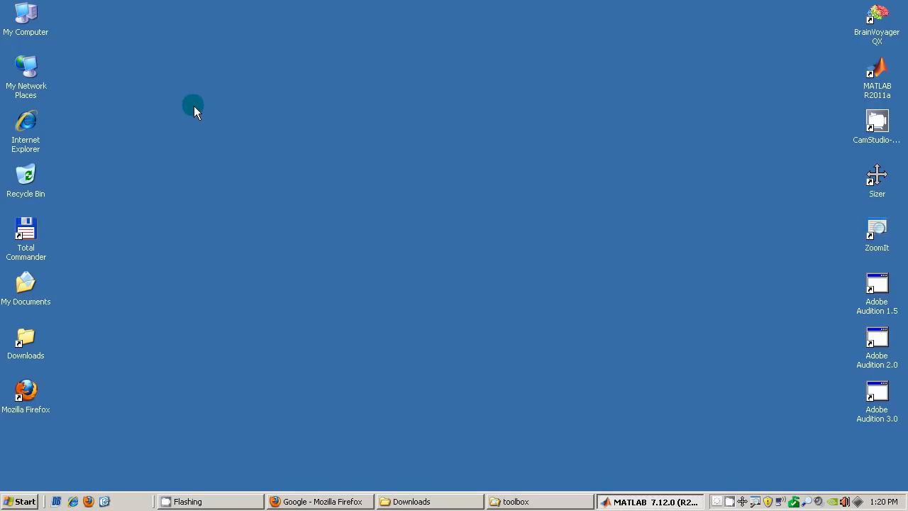
mouse_move(197, 195)
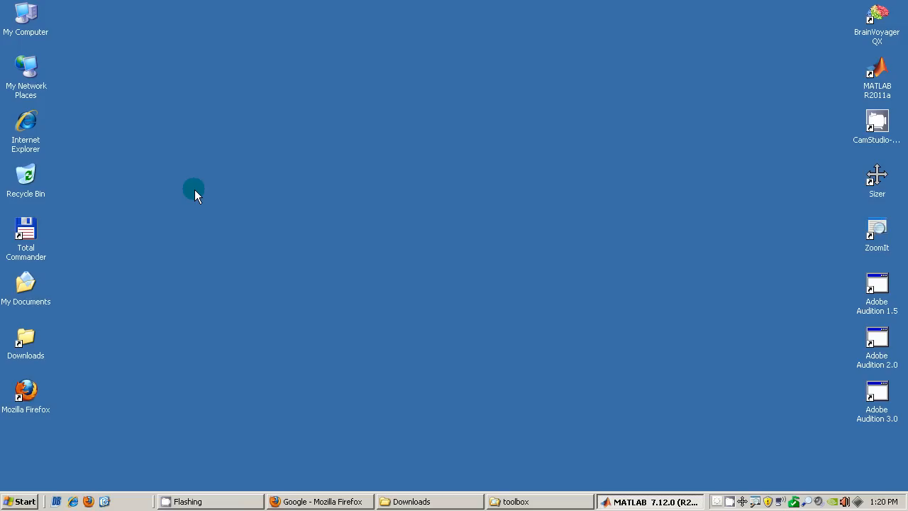
mouse_move(238, 218)
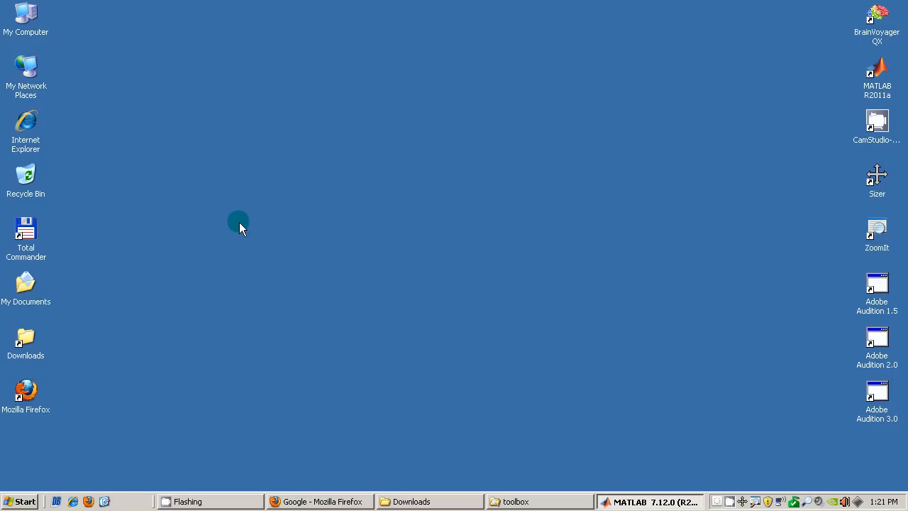
mouse_move(319, 501)
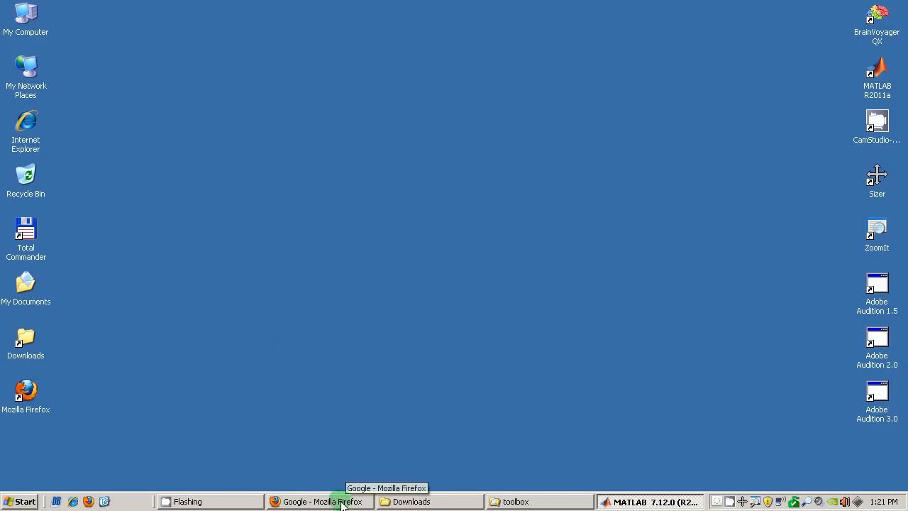
Search Google for 'neuroelf' in Firefox and zoom in on the results.
left_click(320, 502)
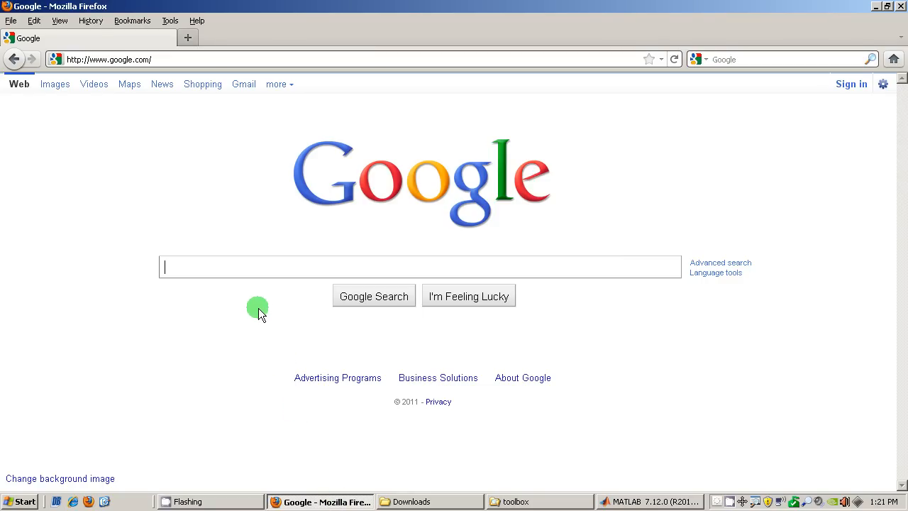
mouse_move(254, 312)
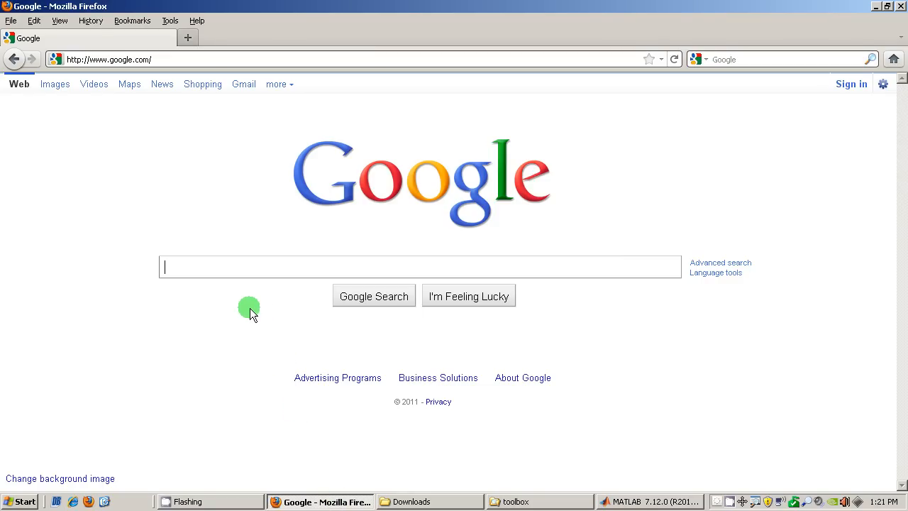
type("neuroelf")
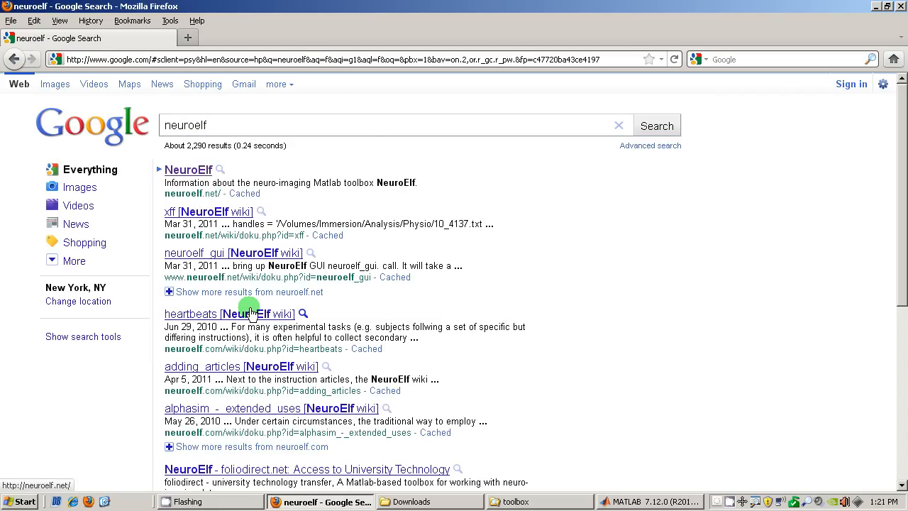
mouse_move(148, 165)
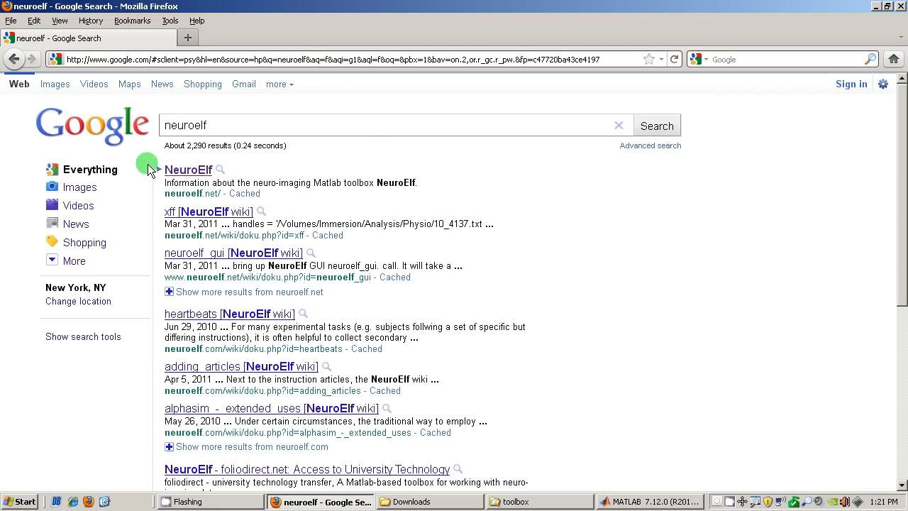
key("ctrl+plus")
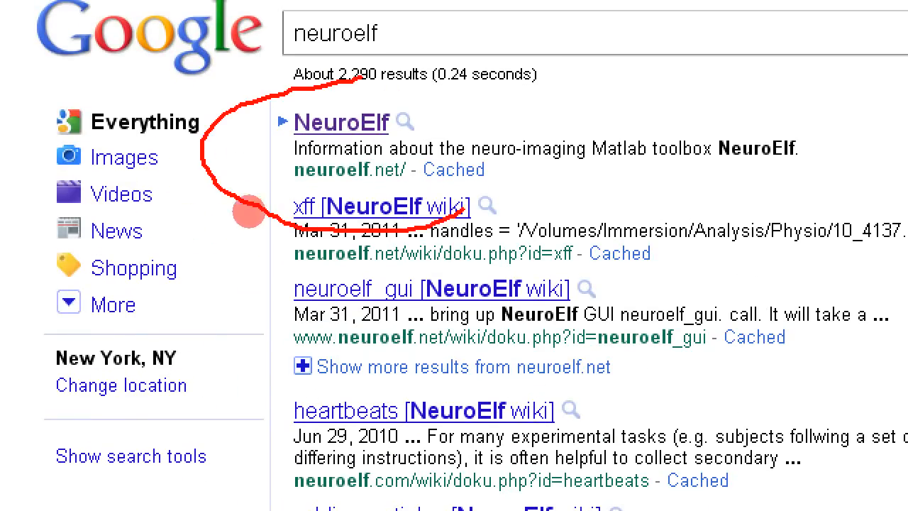
Open the top result, neuroelf.net, and zoom in on the v0.9c home page.
left_click(340, 123)
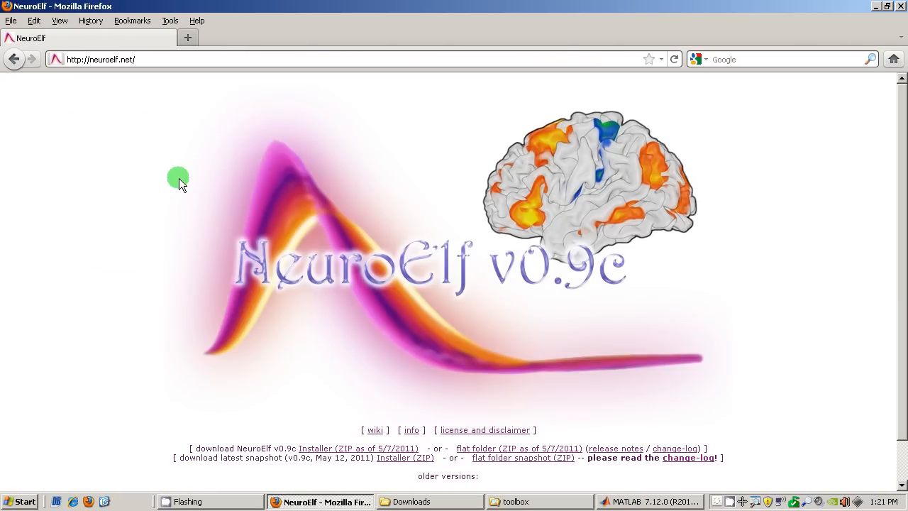
mouse_move(791, 334)
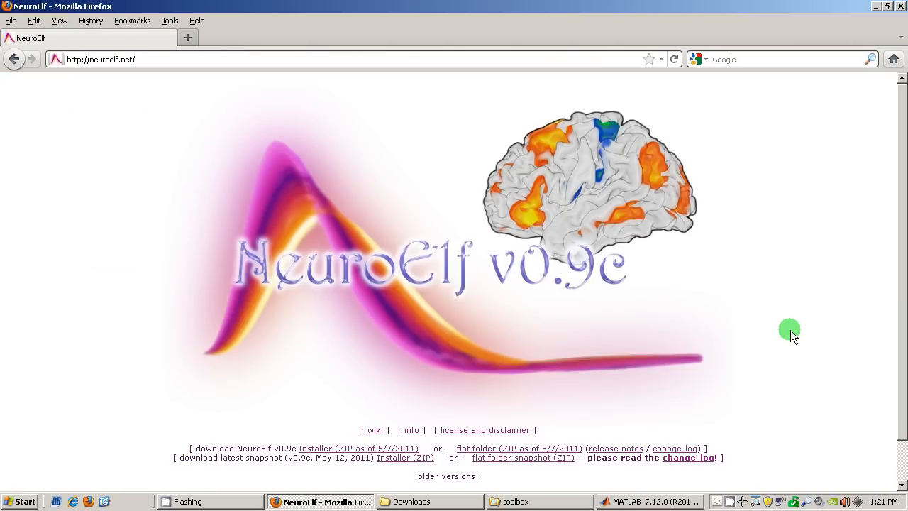
mouse_move(558, 317)
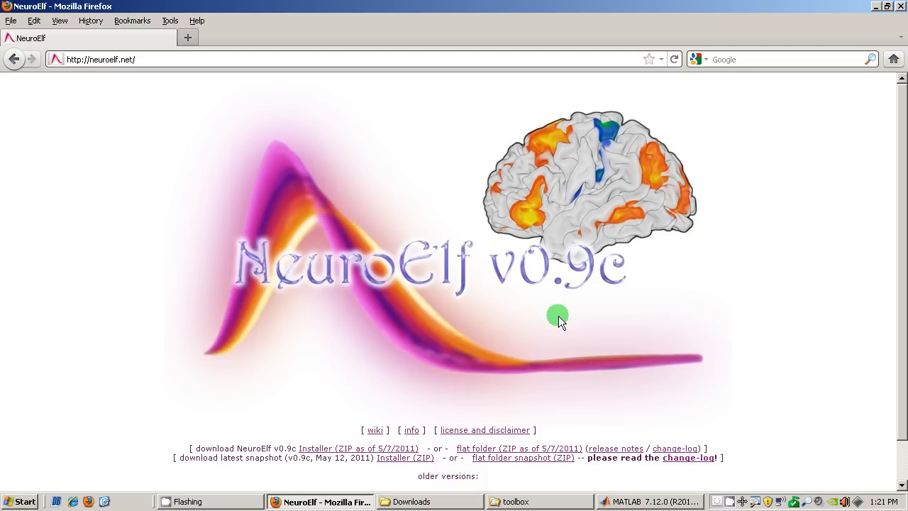
mouse_move(194, 456)
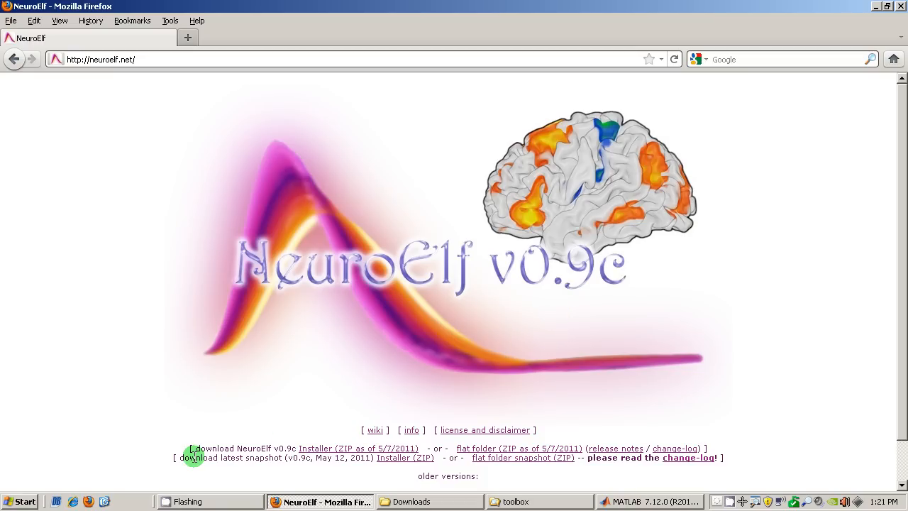
key("ctrl+plus")
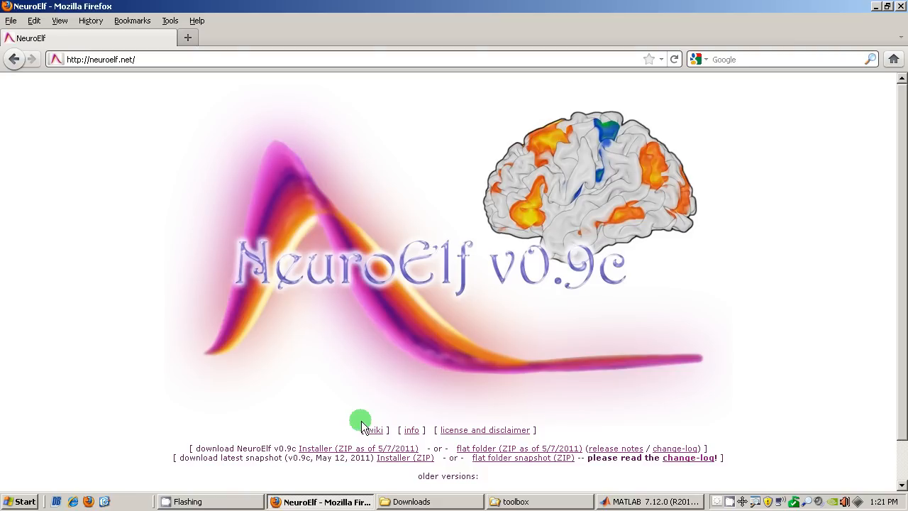
mouse_move(375, 430)
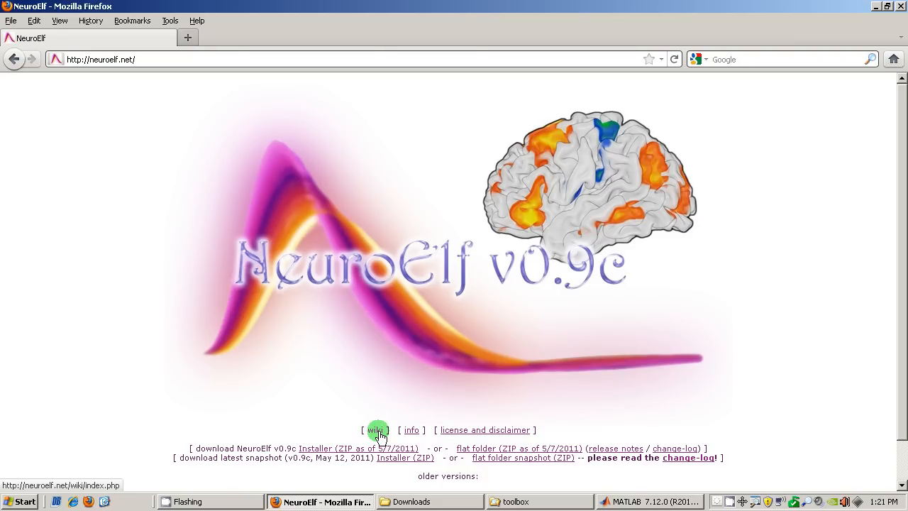
Open the NeuroElf wiki in a new tab and scroll to the GUI and How-to sections.
left_click(375, 430)
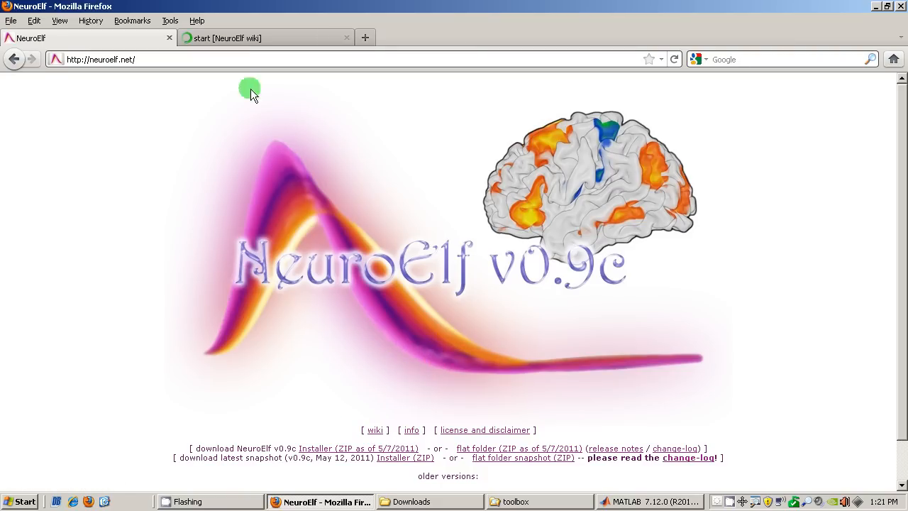
left_click(266, 38)
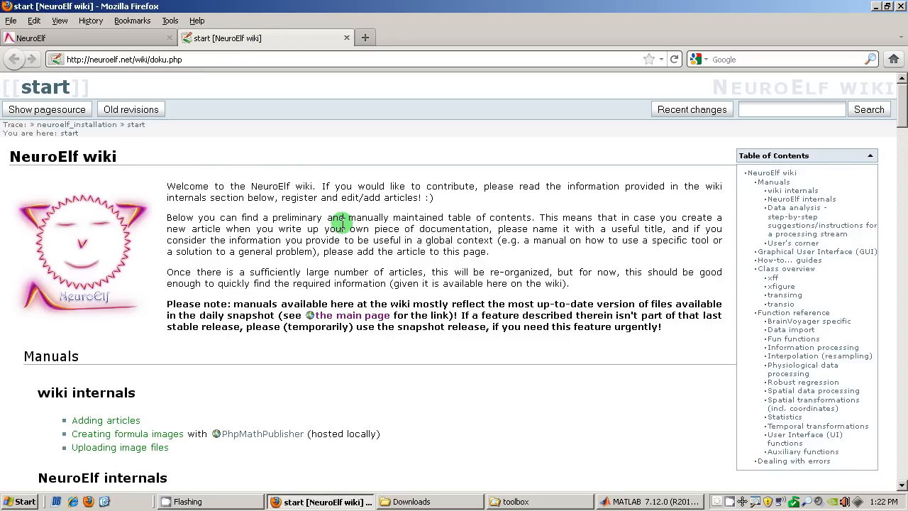
scroll("down", 3)
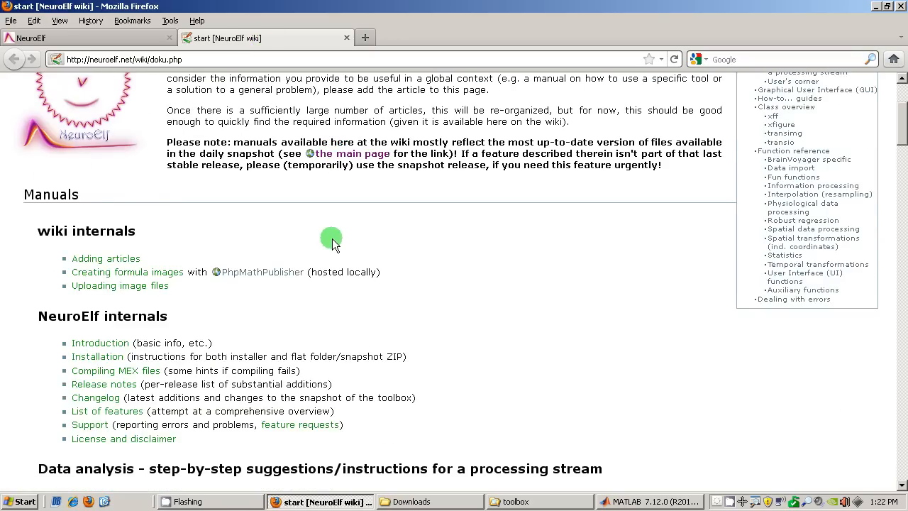
scroll("down", 3)
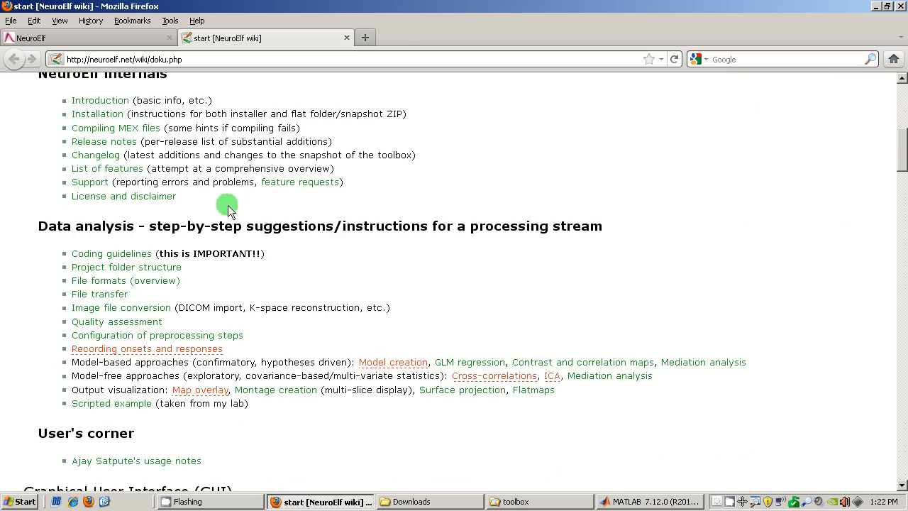
mouse_move(103, 141)
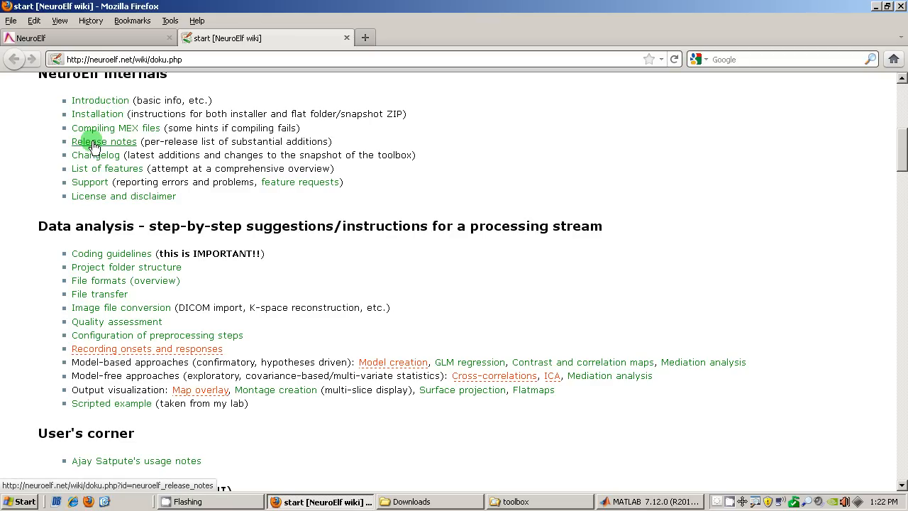
mouse_move(95, 205)
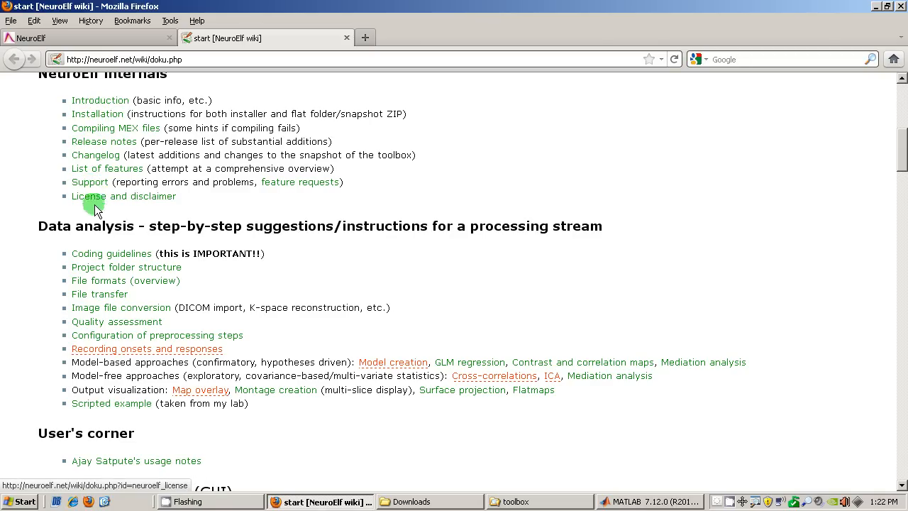
scroll("down", 3)
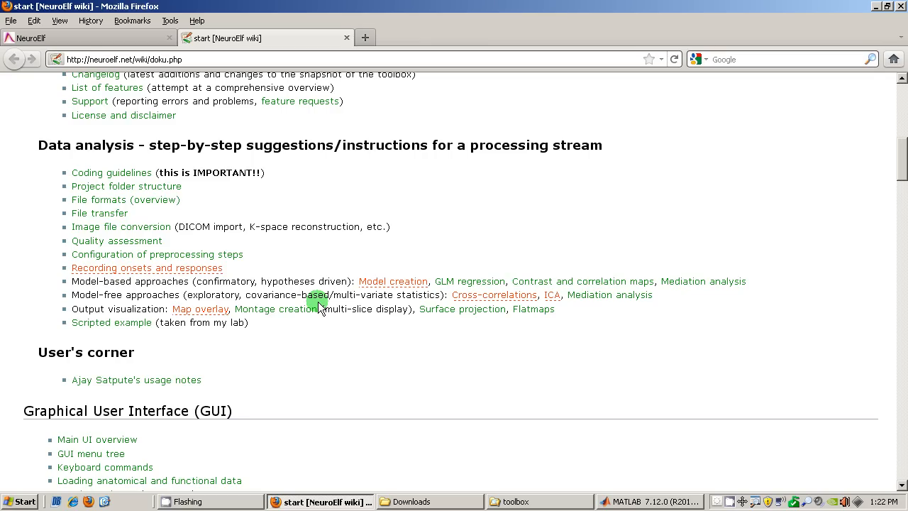
scroll("down", 3)
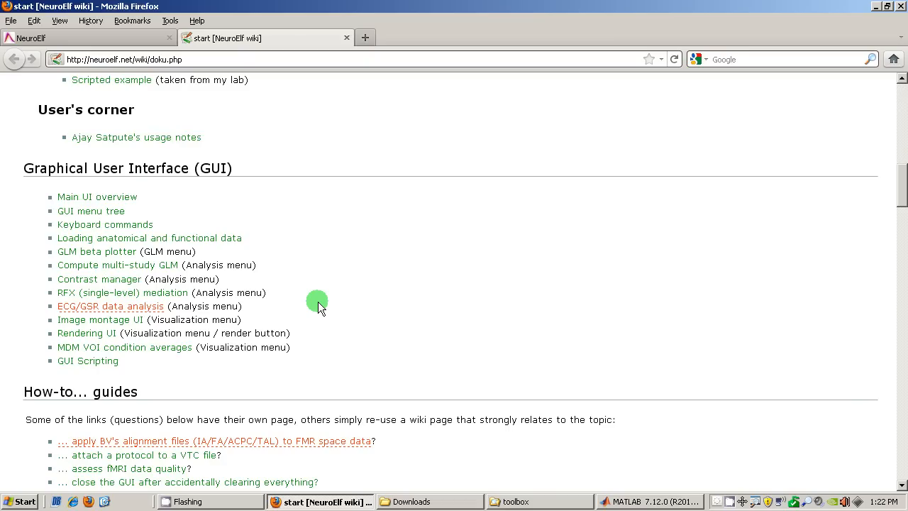
mouse_move(170, 264)
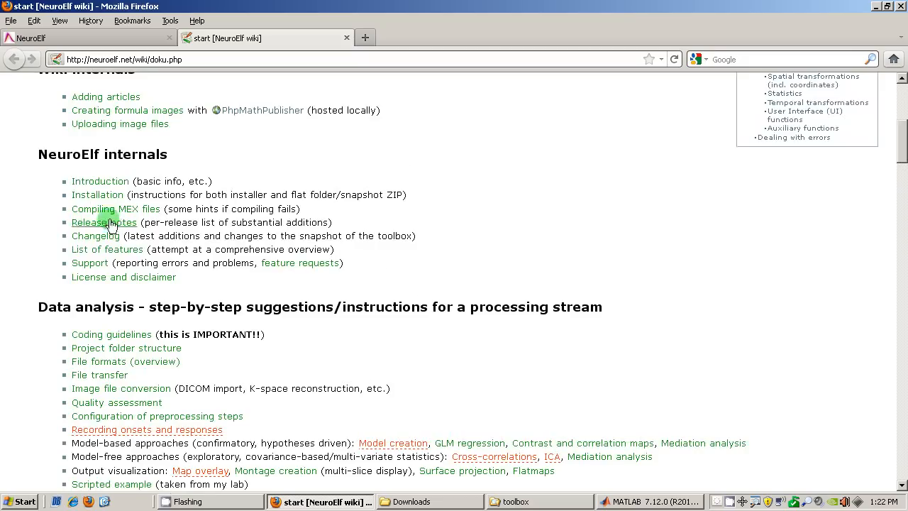
mouse_move(97, 194)
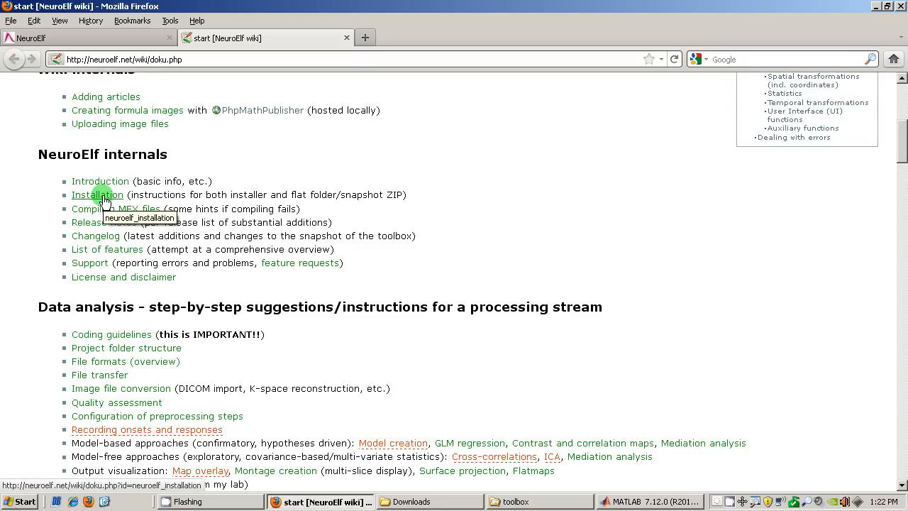
left_click(97, 195)
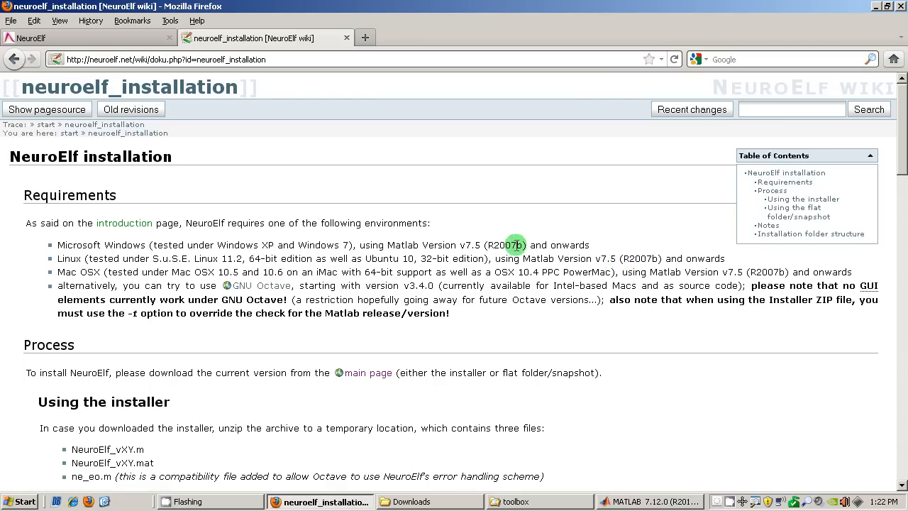
scroll("down", 3)
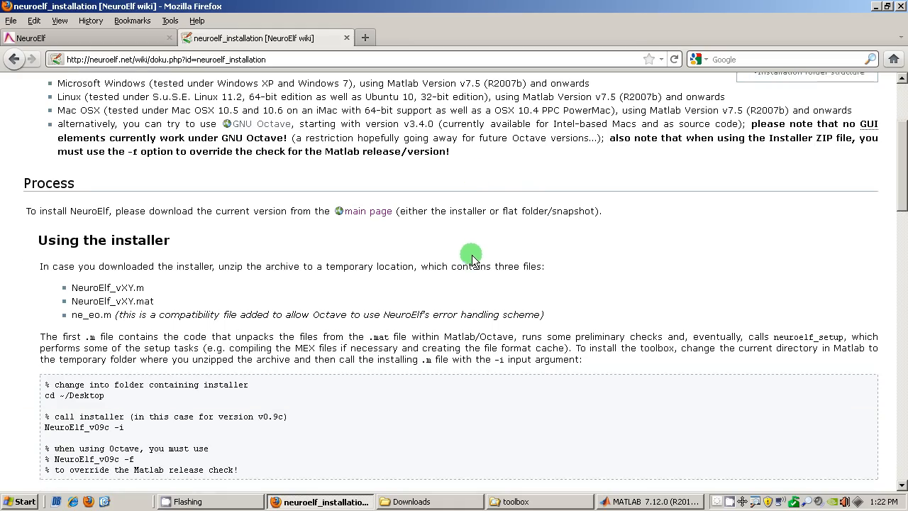
scroll("down", 3)
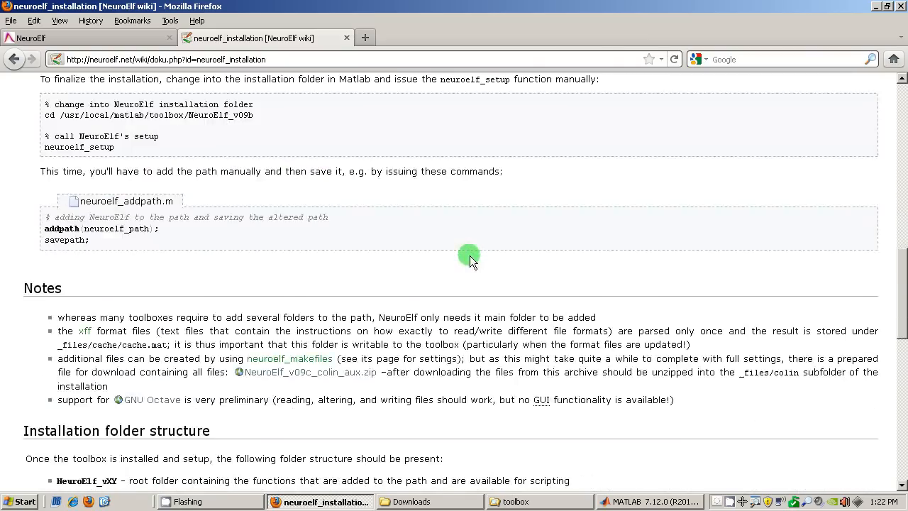
scroll("down", 3)
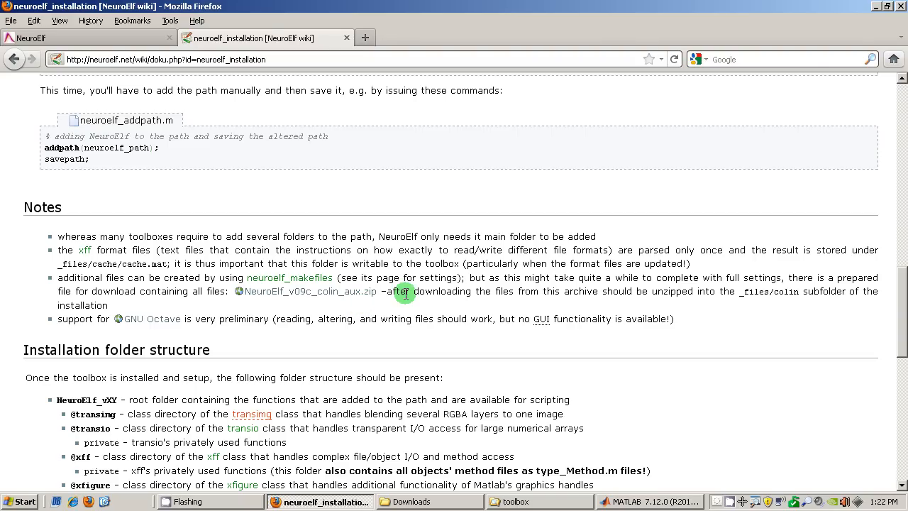
mouse_move(242, 303)
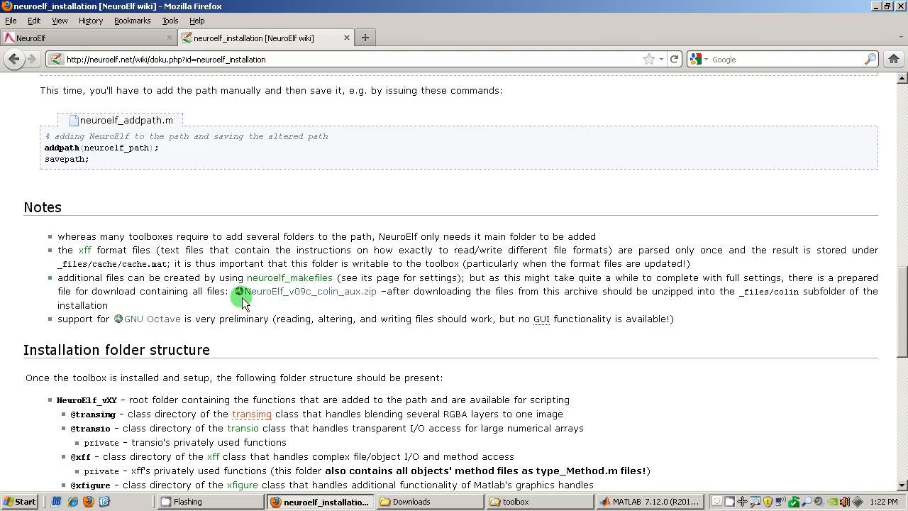
mouse_move(289, 278)
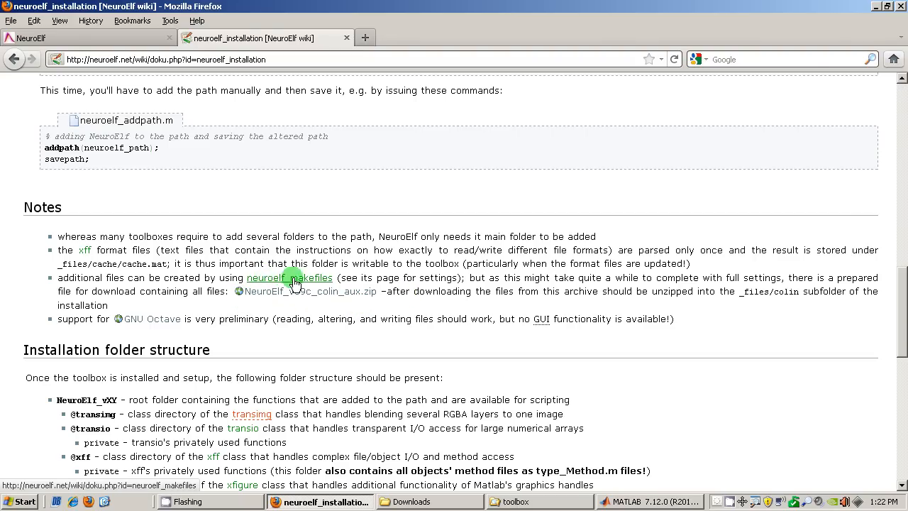
mouse_move(316, 282)
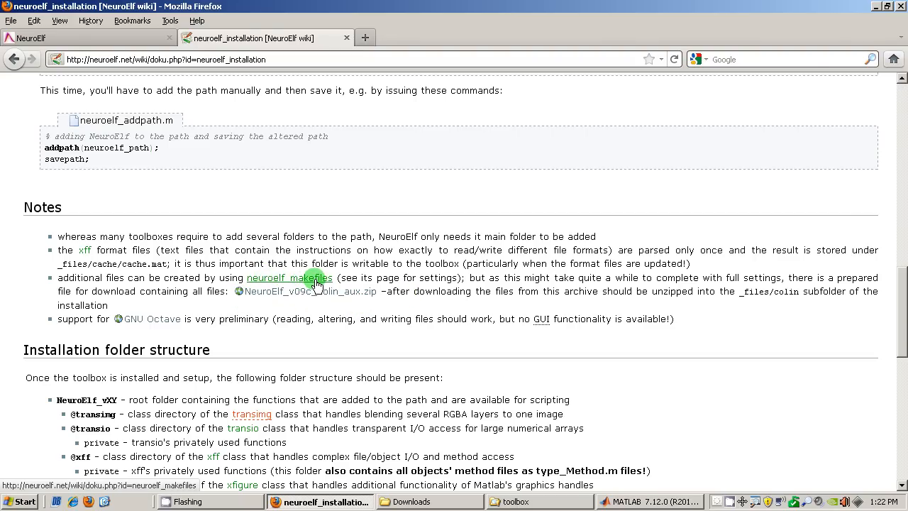
mouse_move(289, 278)
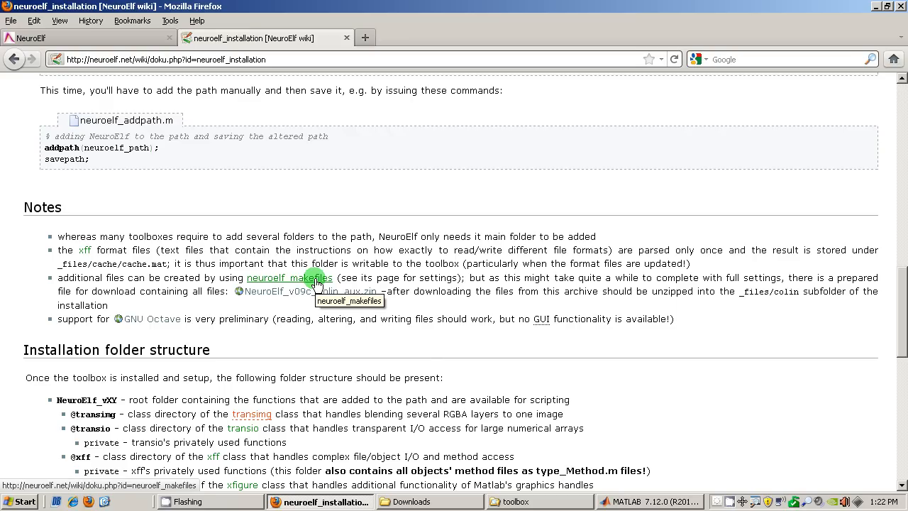
mouse_move(268, 311)
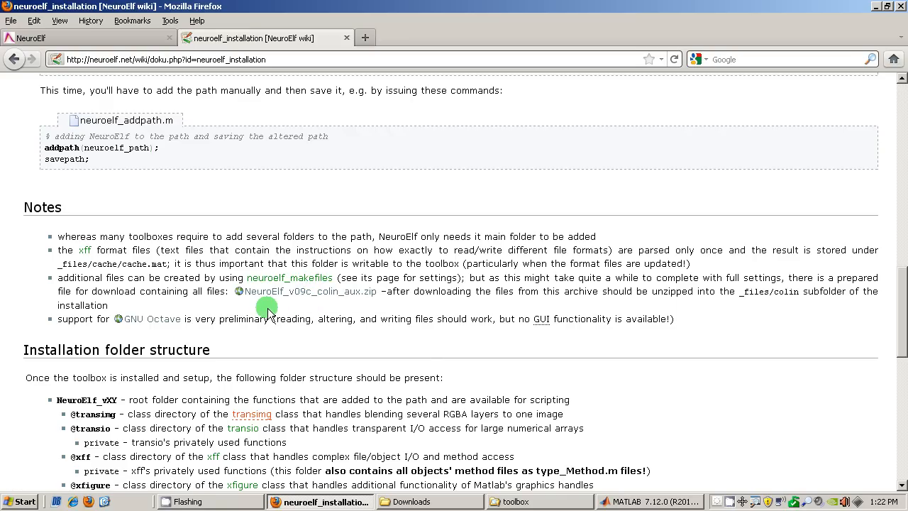
mouse_move(359, 296)
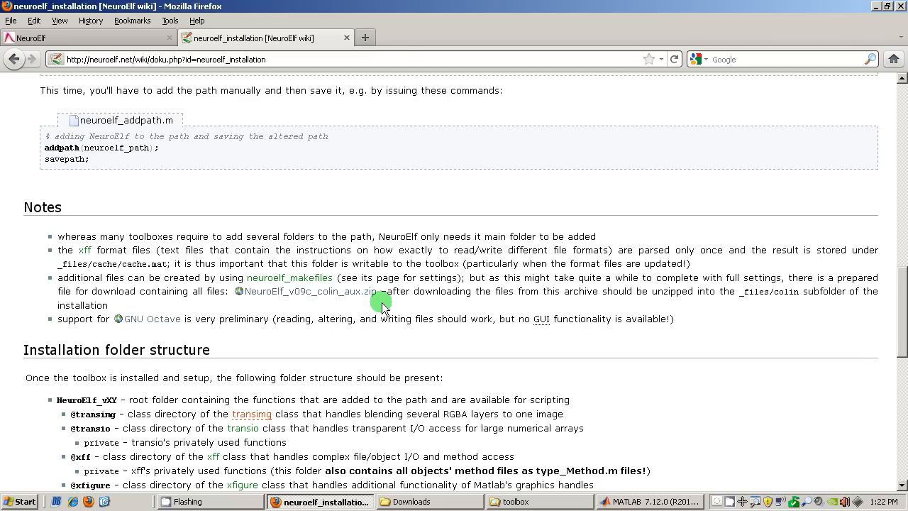
mouse_move(395, 296)
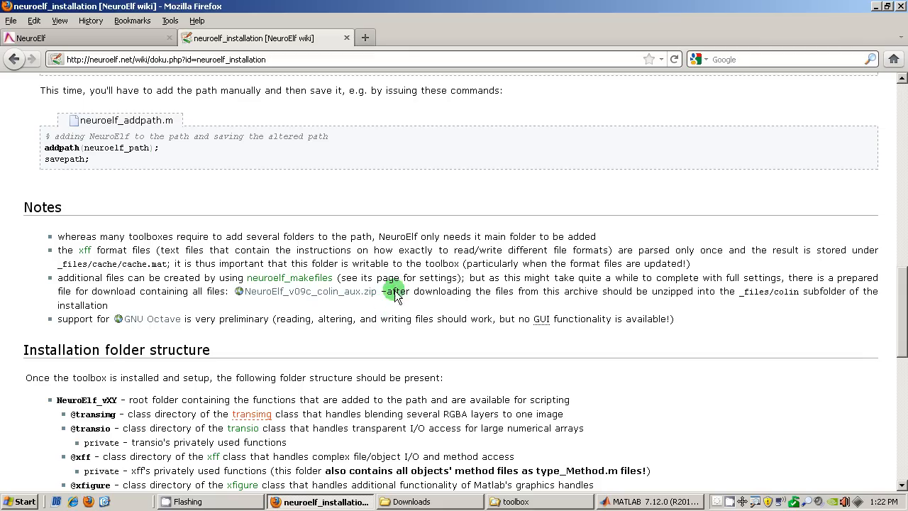
mouse_move(375, 308)
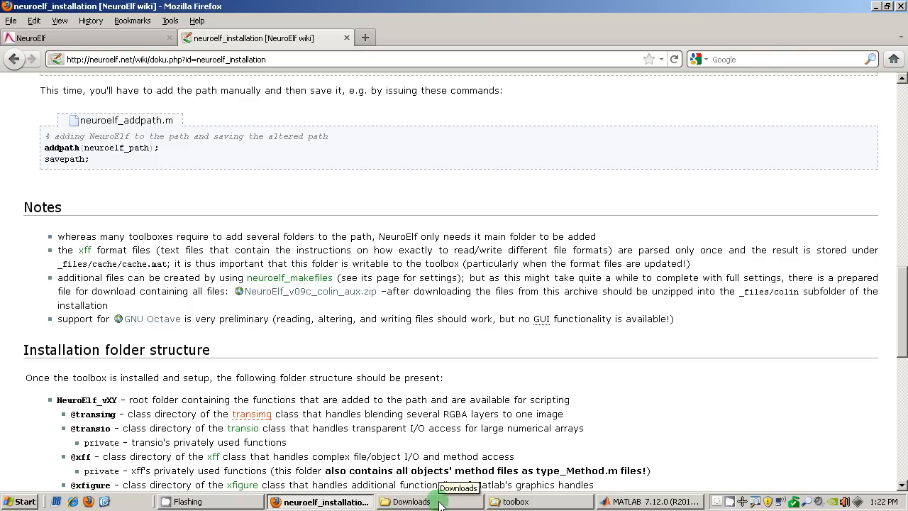
Bring the Downloads folder forward and minimize Firefox.
left_click(428, 501)
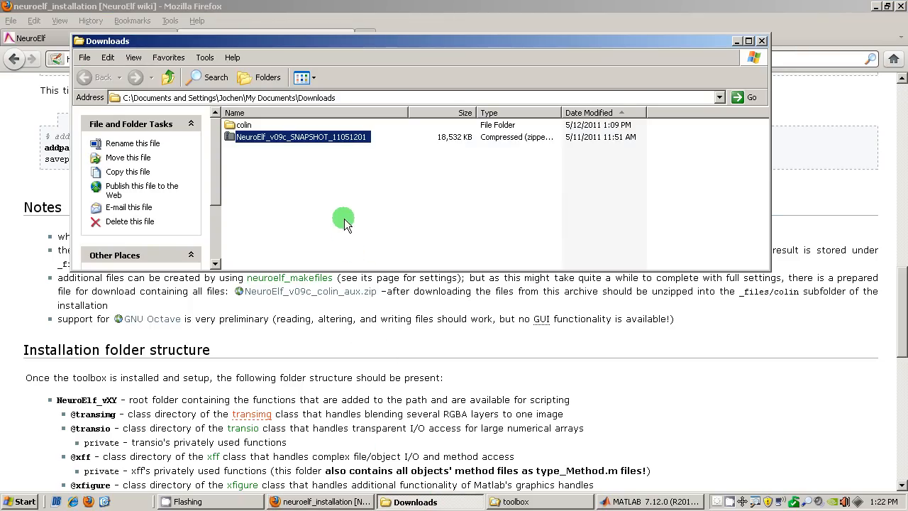
mouse_move(876, 11)
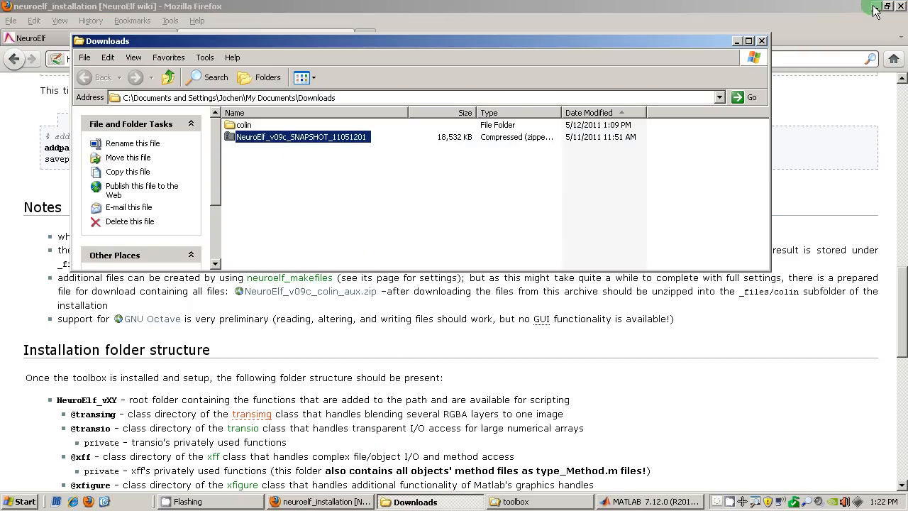
left_click(877, 12)
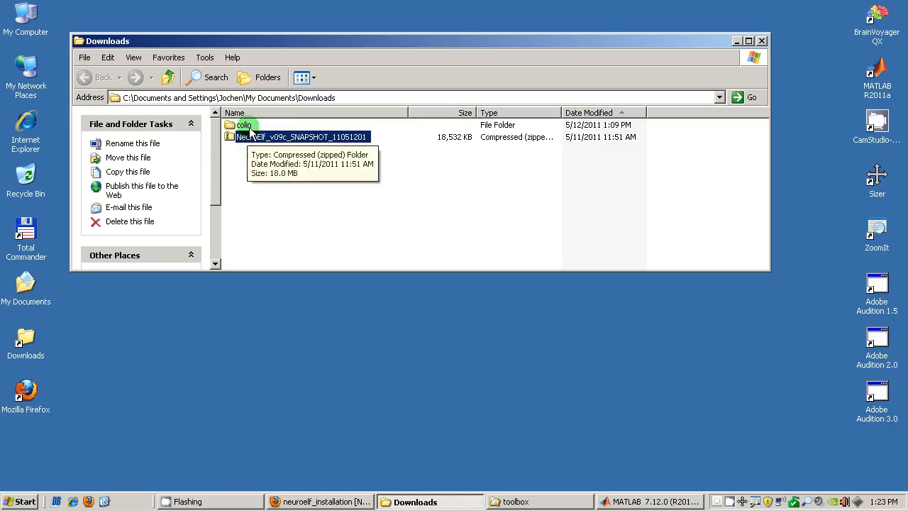
mouse_move(283, 183)
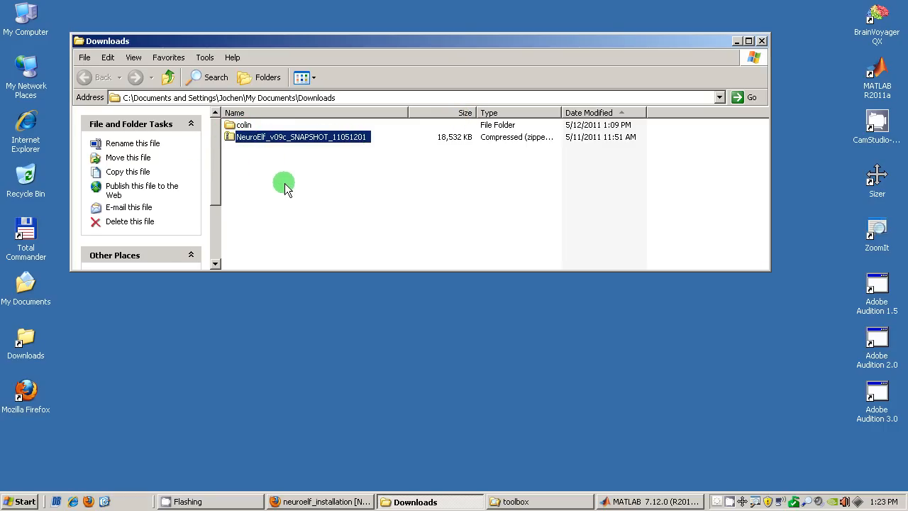
mouse_move(298, 137)
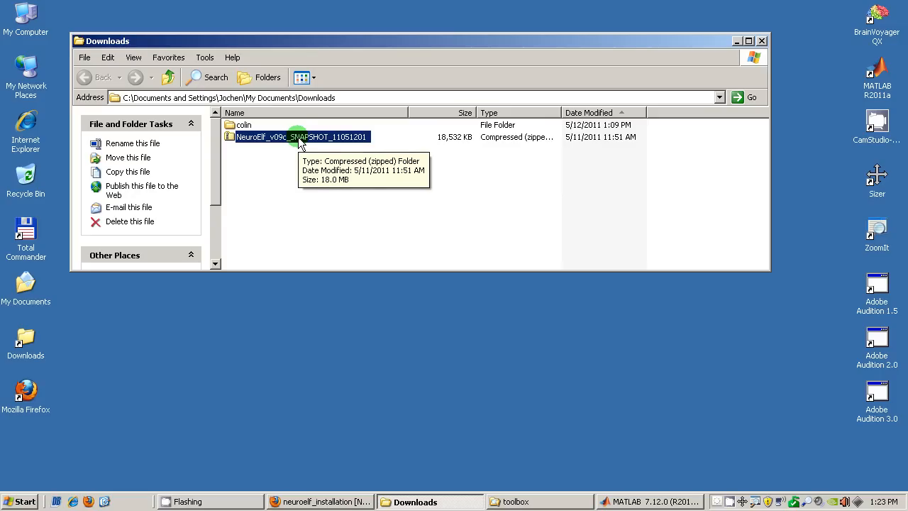
Extract ne_eo and NeuroElf_v09c files from the snapshot zip into Downloads, then switch to MATLAB.
double_click(298, 136)
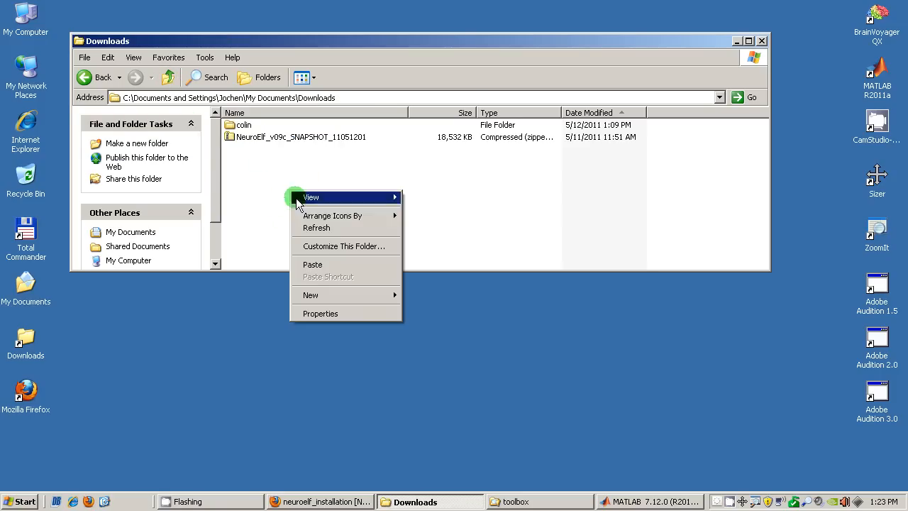
left_click(311, 264)
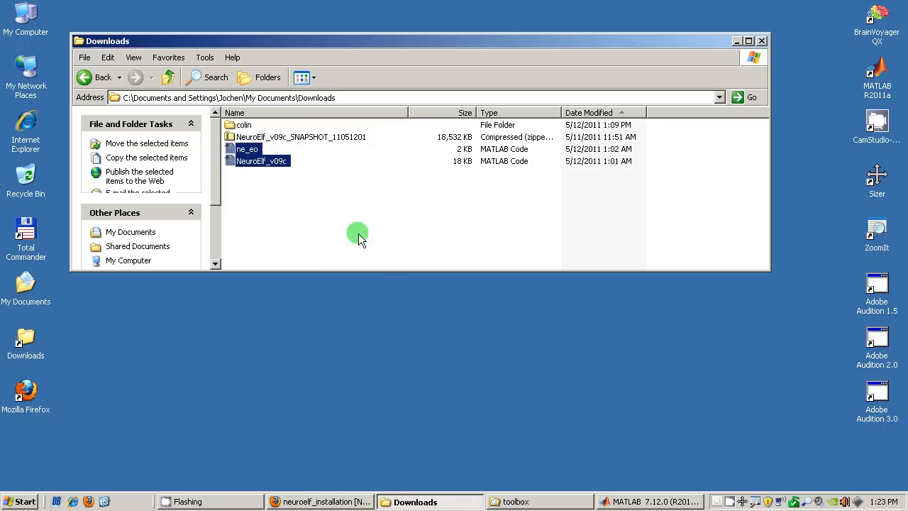
mouse_move(266, 197)
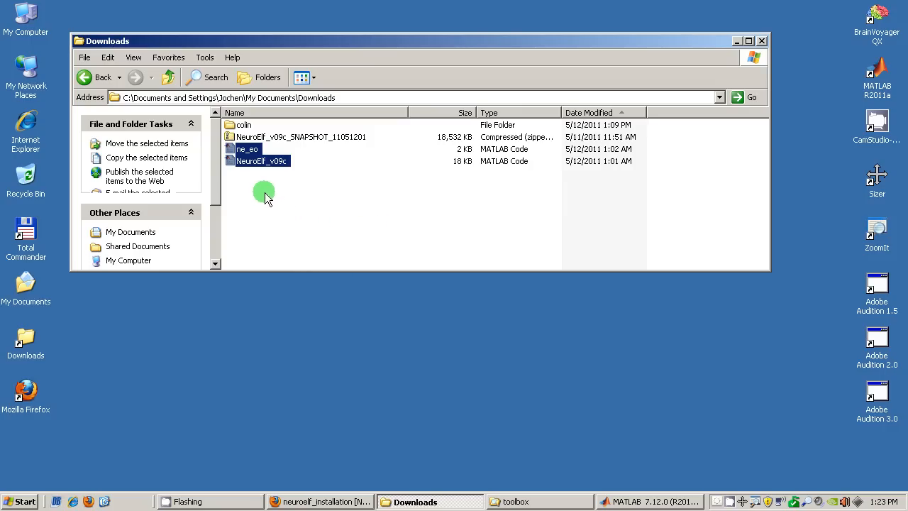
mouse_move(304, 195)
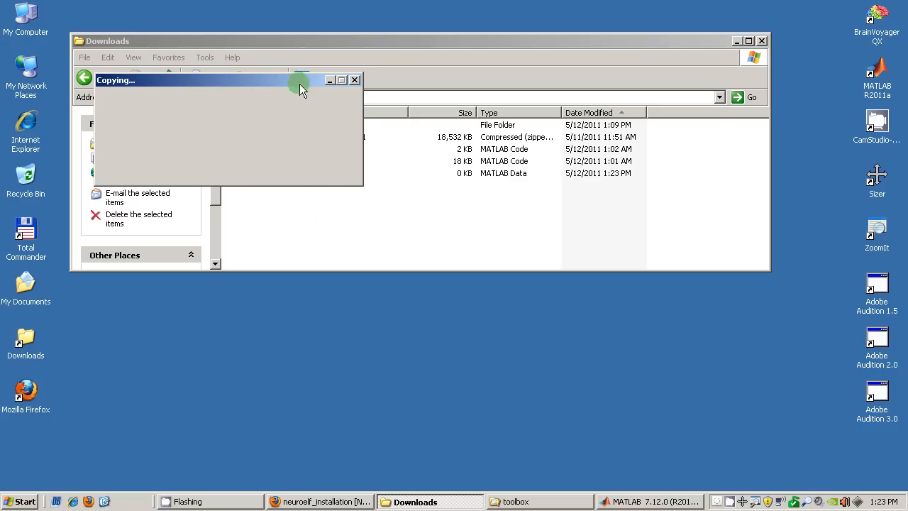
mouse_move(428, 333)
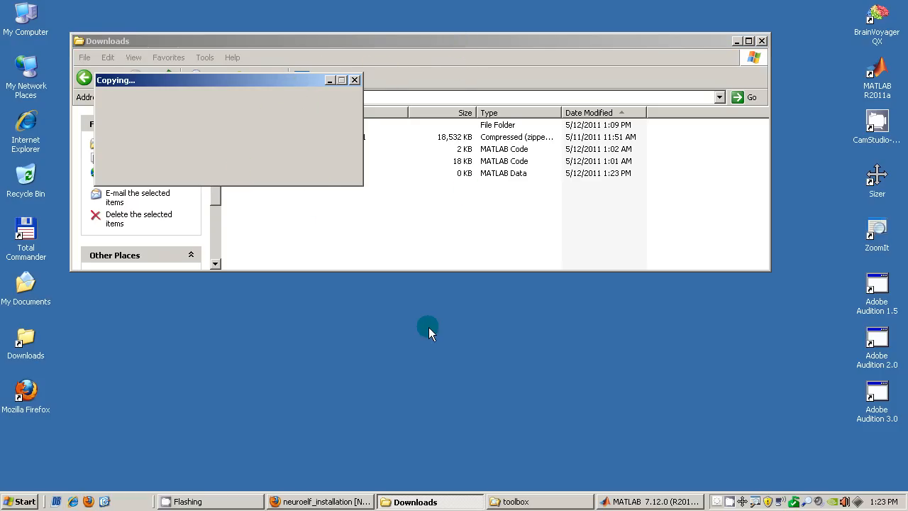
mouse_move(550, 502)
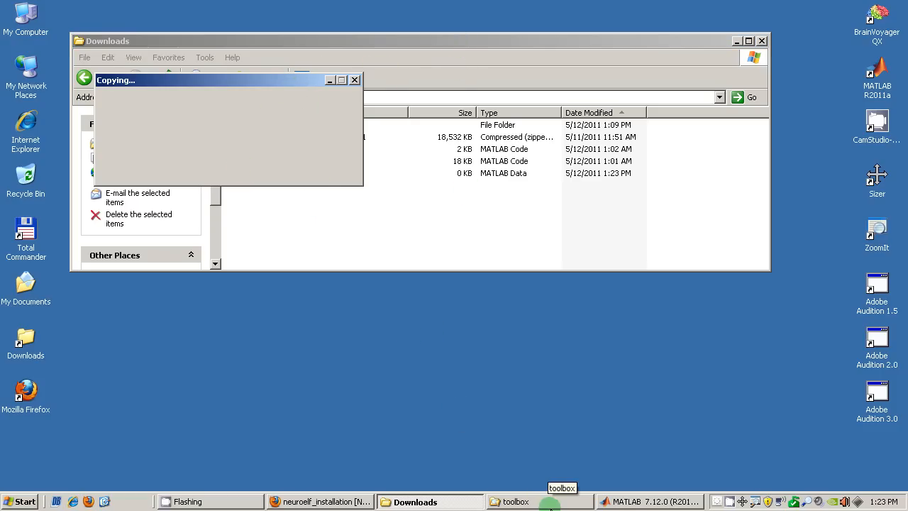
mouse_move(651, 501)
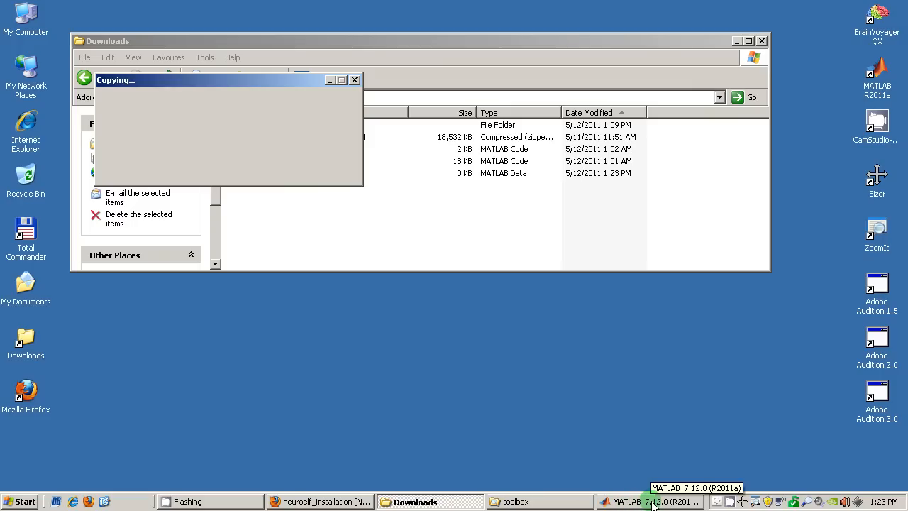
left_click(649, 501)
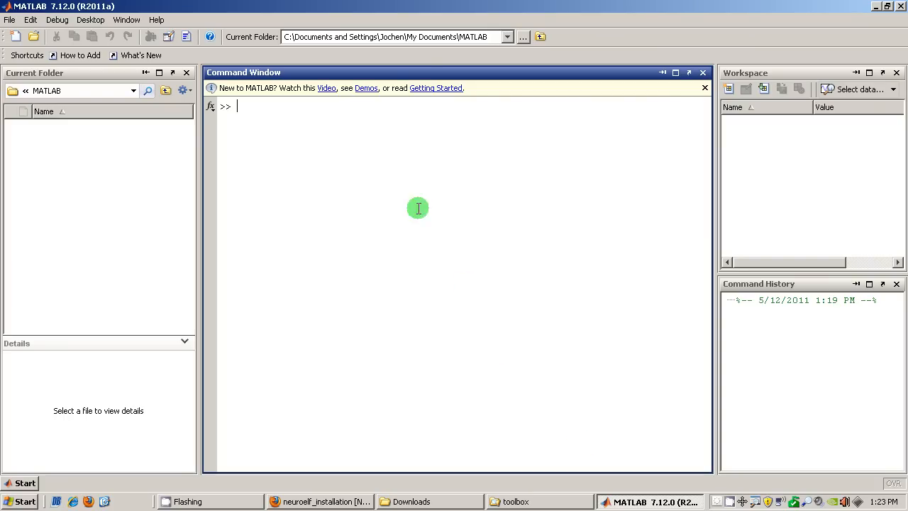
Browse to Downloads and set it as MATLAB's current folder.
left_click(523, 36)
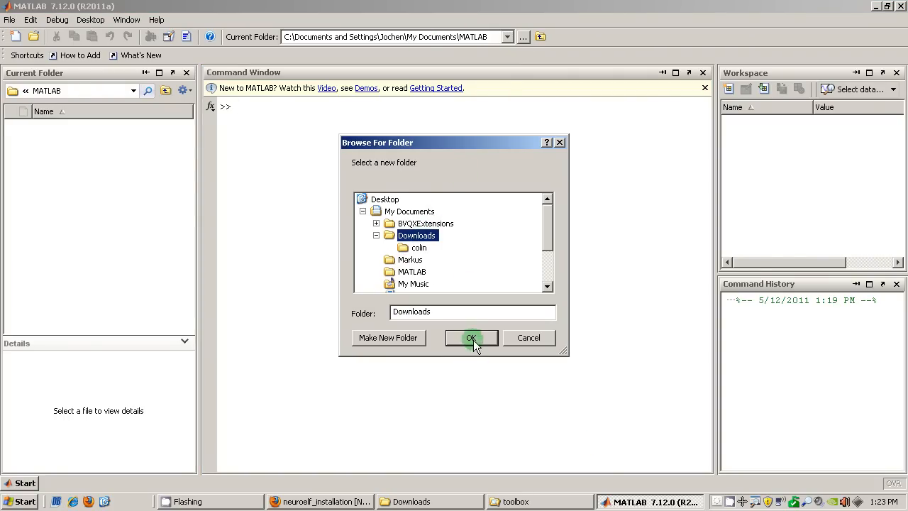
left_click(471, 337)
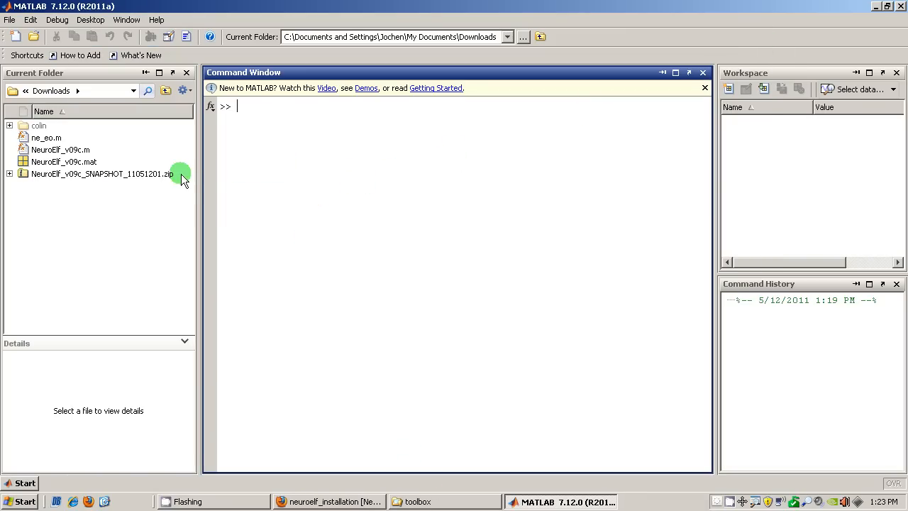
mouse_move(188, 135)
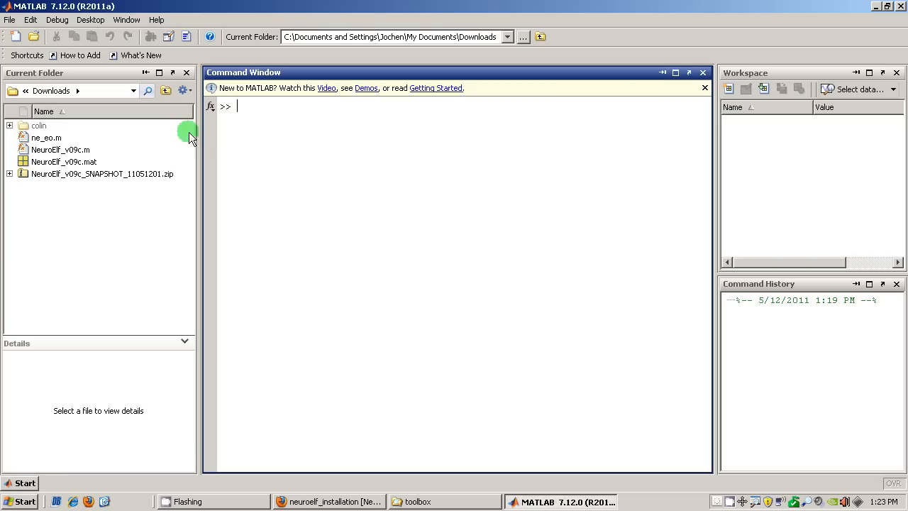
mouse_move(320, 141)
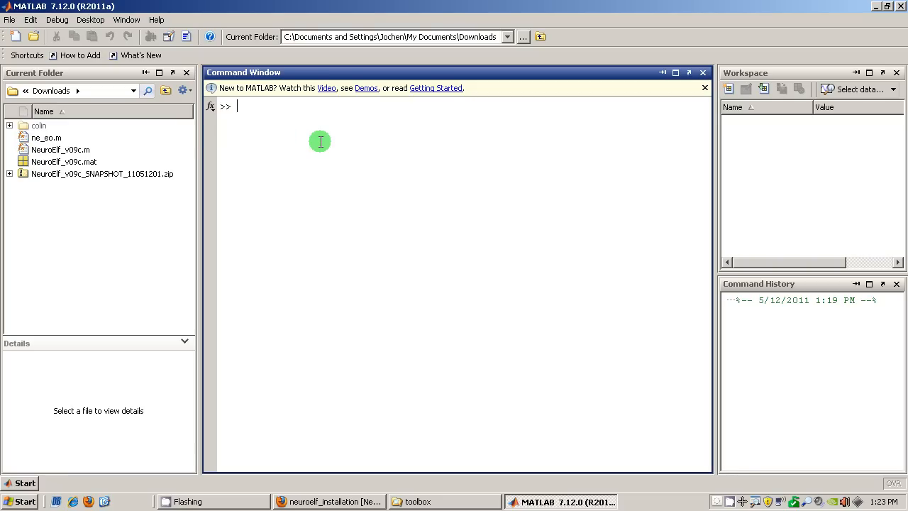
Run 'NeuroElf_v09c -i', answer y to install, then show the desktop.
type("NeuroEl")
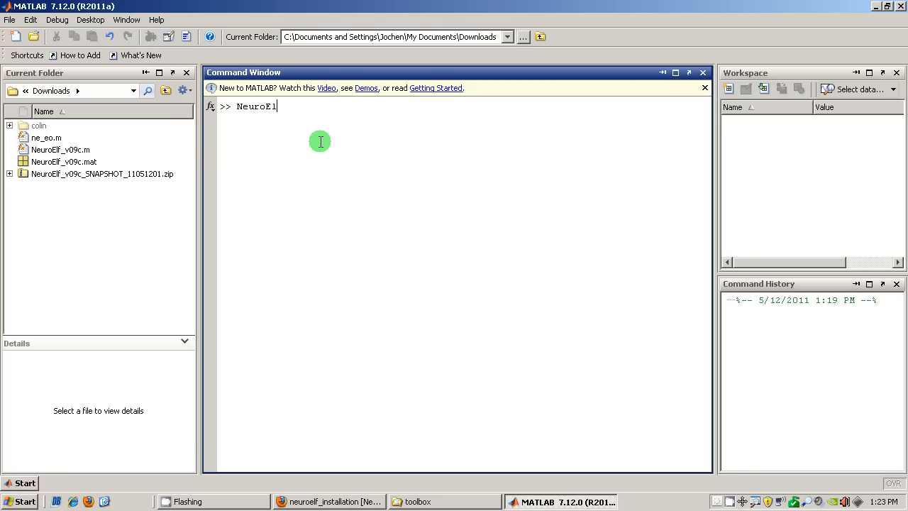
type("f_v")
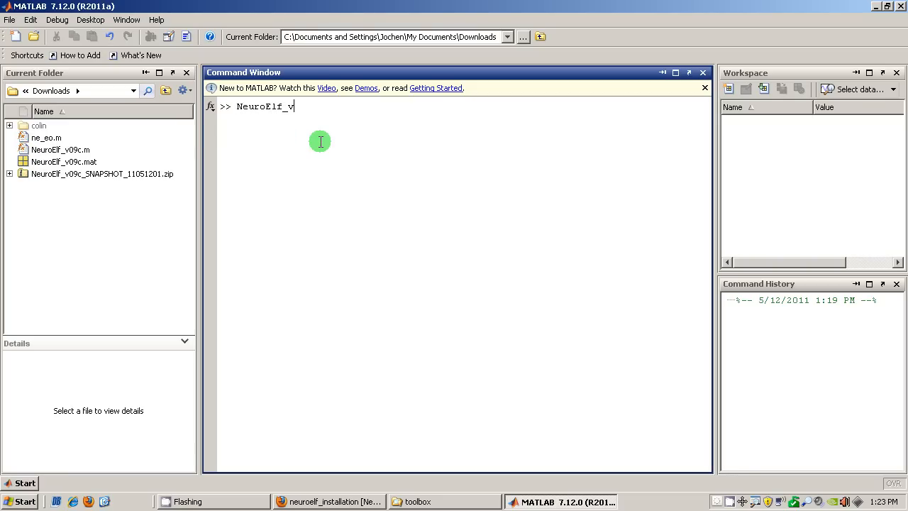
type("09c")
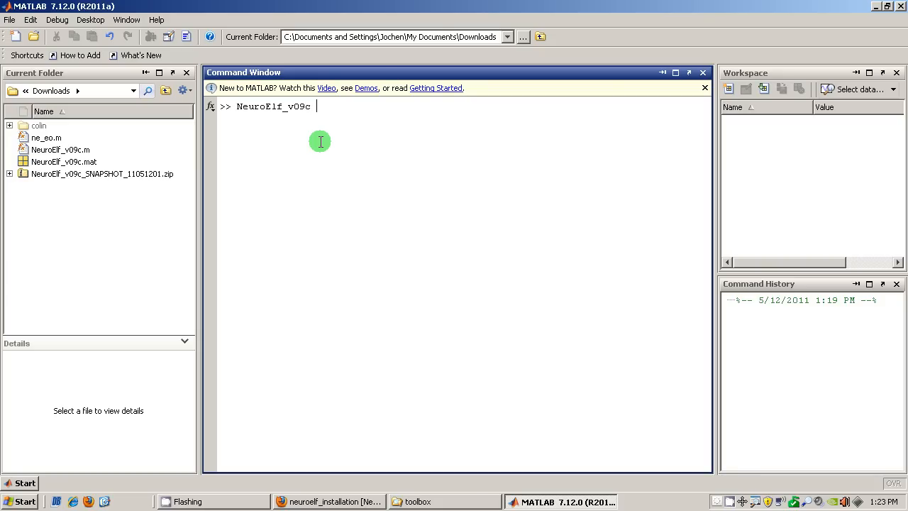
type("-i")
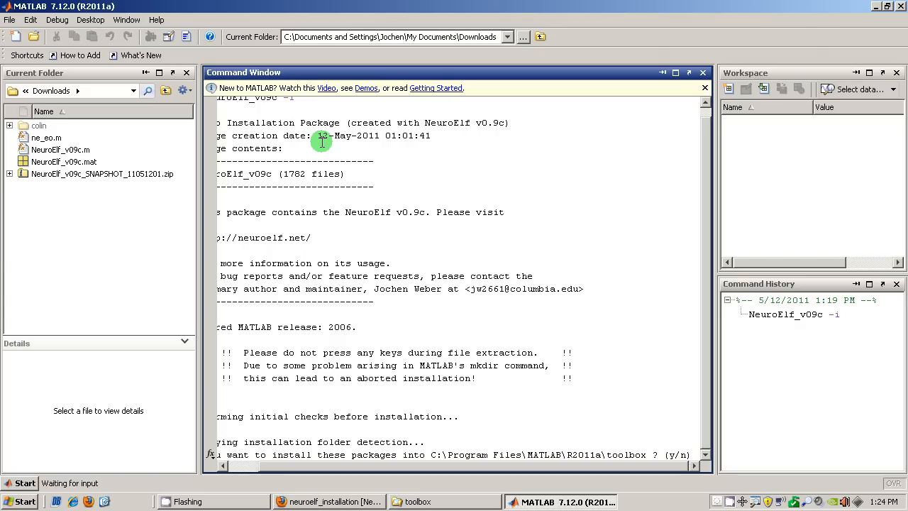
type("y")
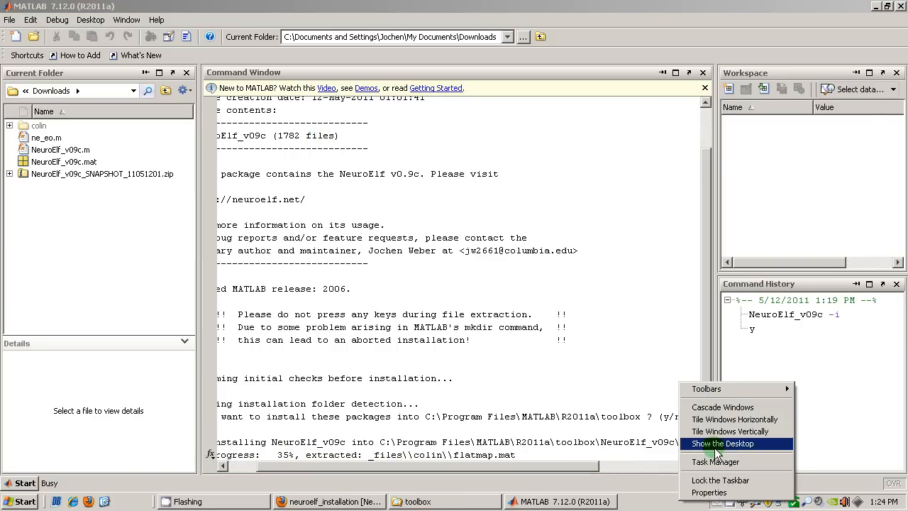
left_click(722, 443)
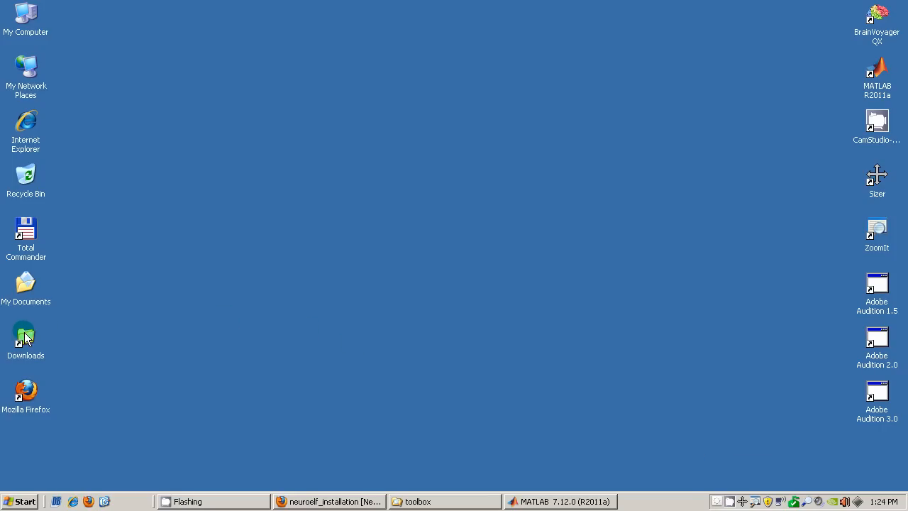
Cut the colin folder from Downloads and open the toolbox's NeuroElf_v09c folder.
double_click(26, 337)
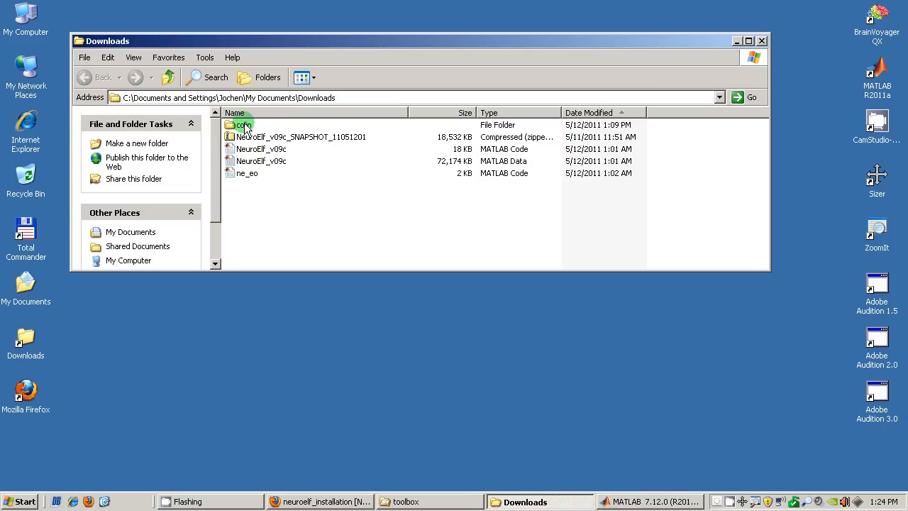
left_click(243, 124)
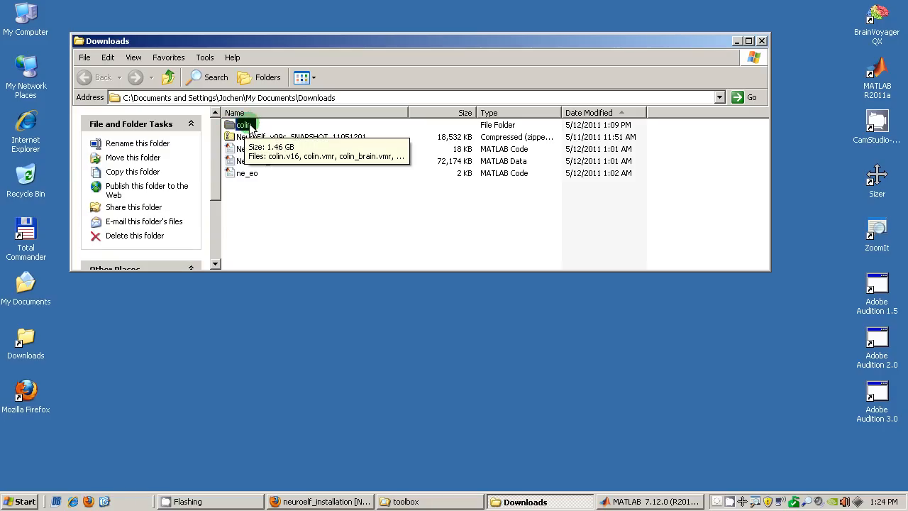
right_click(245, 125)
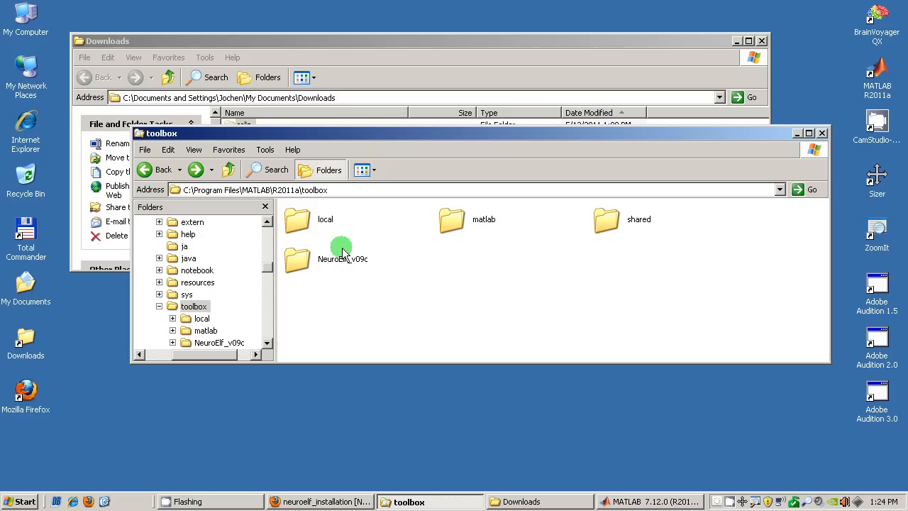
mouse_move(298, 259)
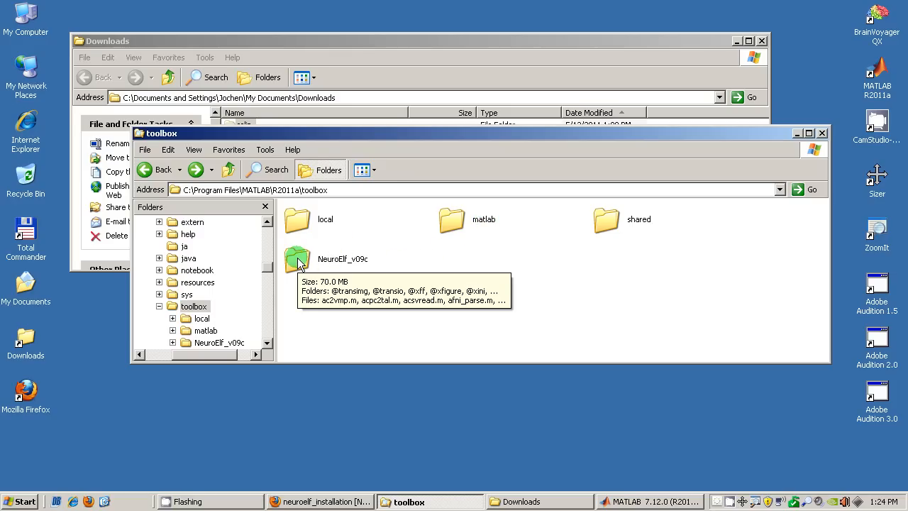
double_click(343, 259)
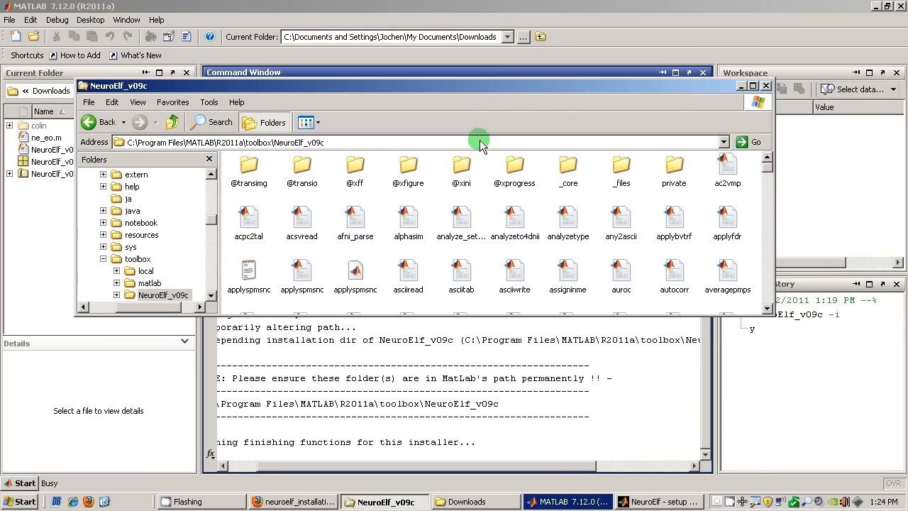
mouse_move(620, 170)
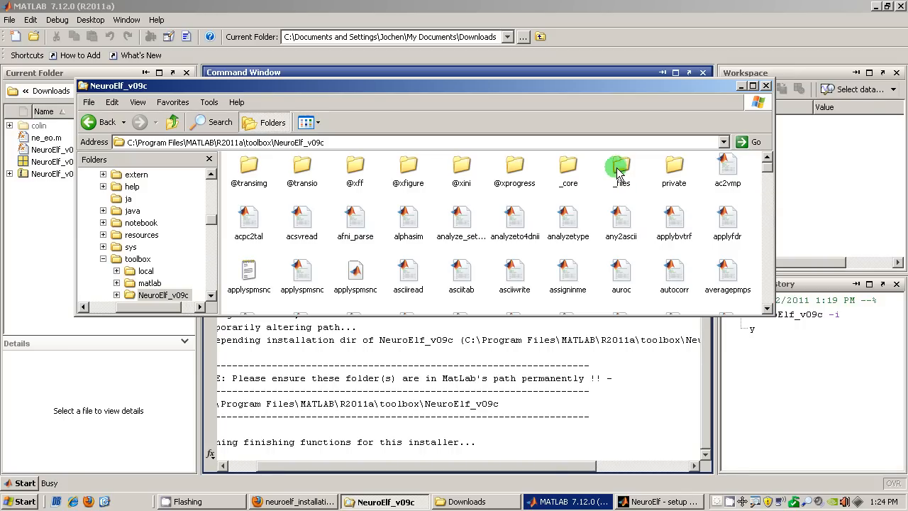
Paste colin into NeuroElf_v09c's _files folder, choosing Yes to All to replace it.
double_click(619, 167)
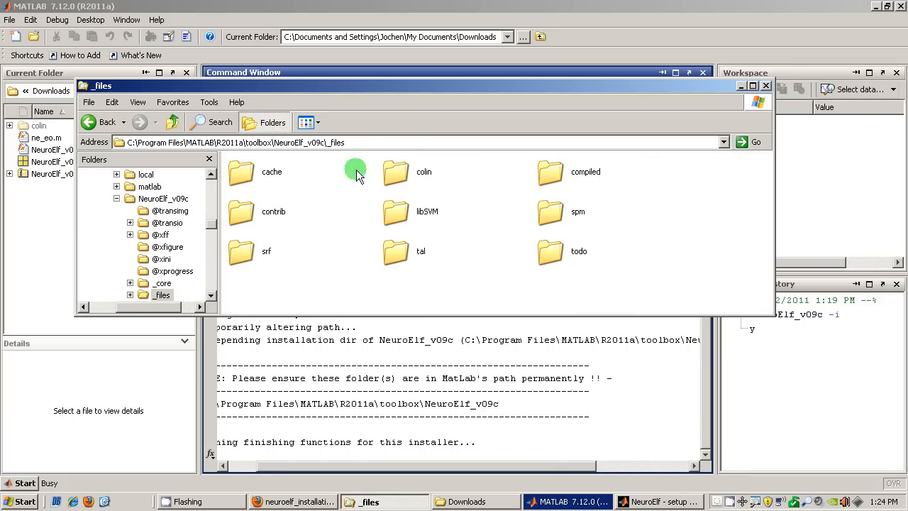
right_click(468, 234)
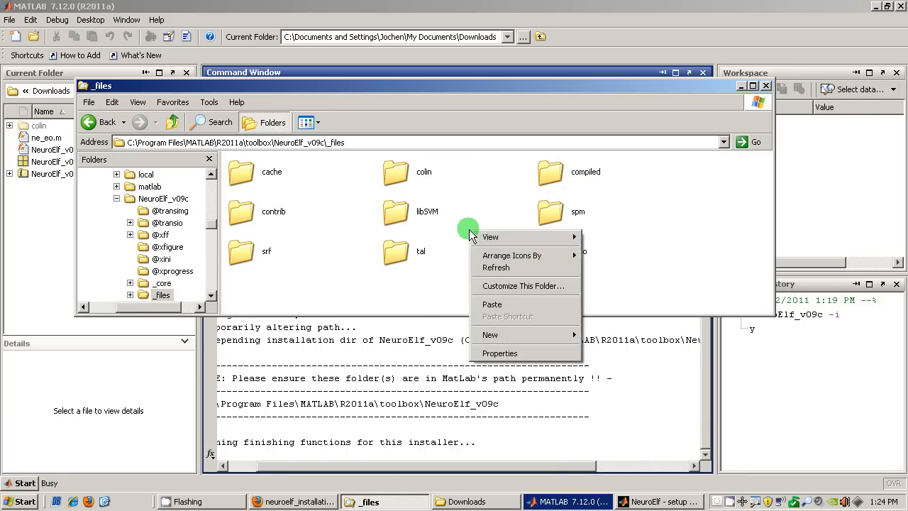
left_click(491, 303)
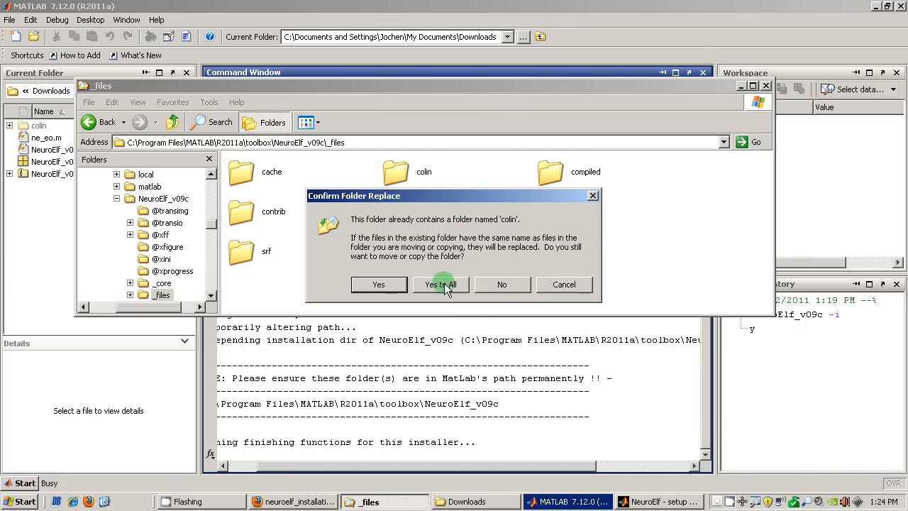
left_click(440, 283)
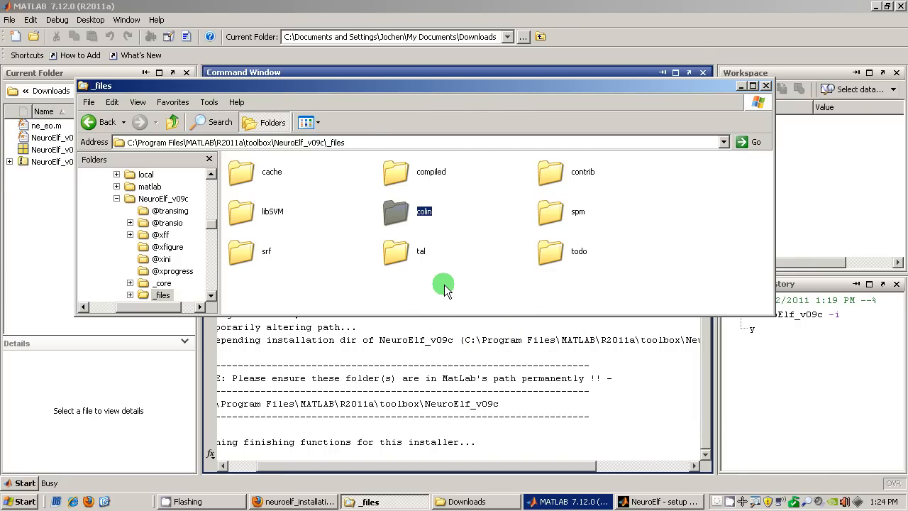
mouse_move(393, 213)
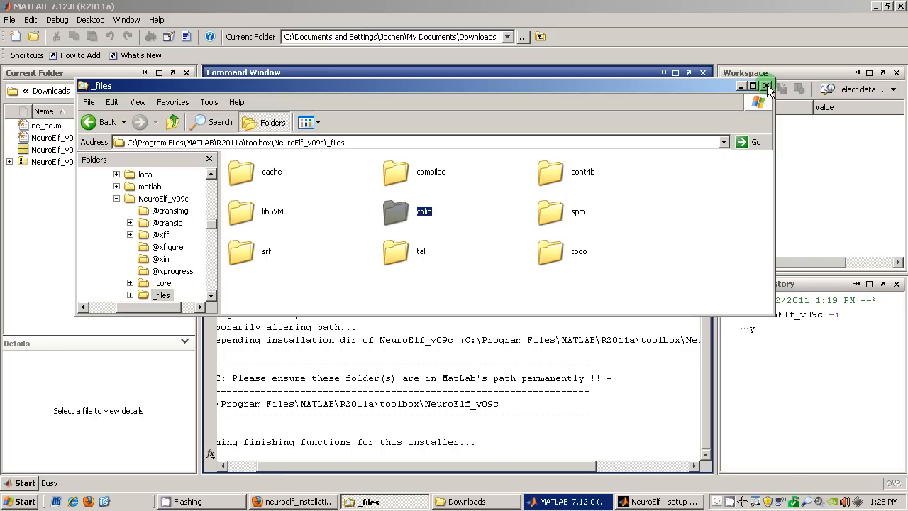
Close the _files window and bring up the NeuroElf setup progress window compiling MEX files.
left_click(766, 85)
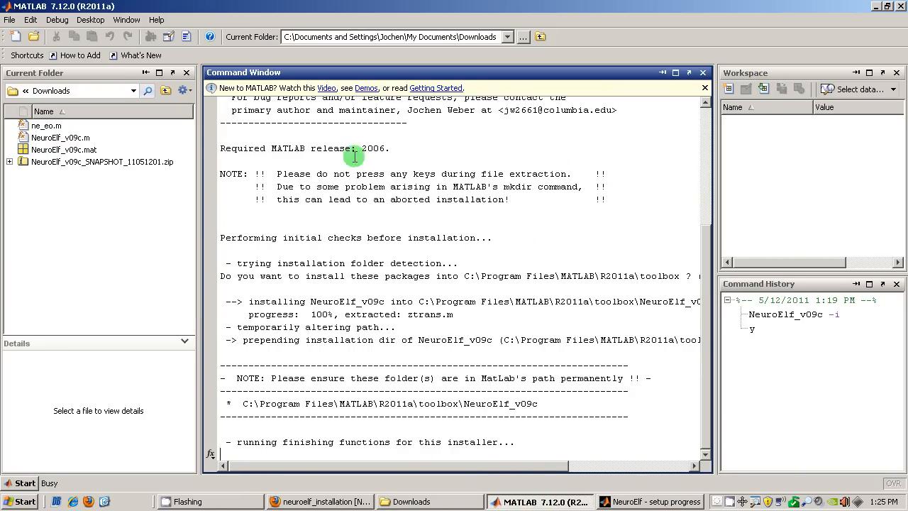
mouse_move(652, 501)
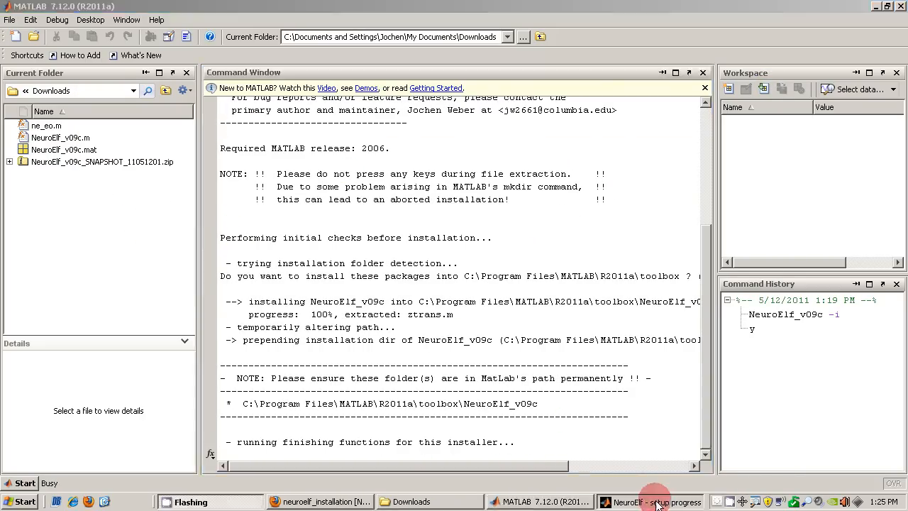
left_click(653, 502)
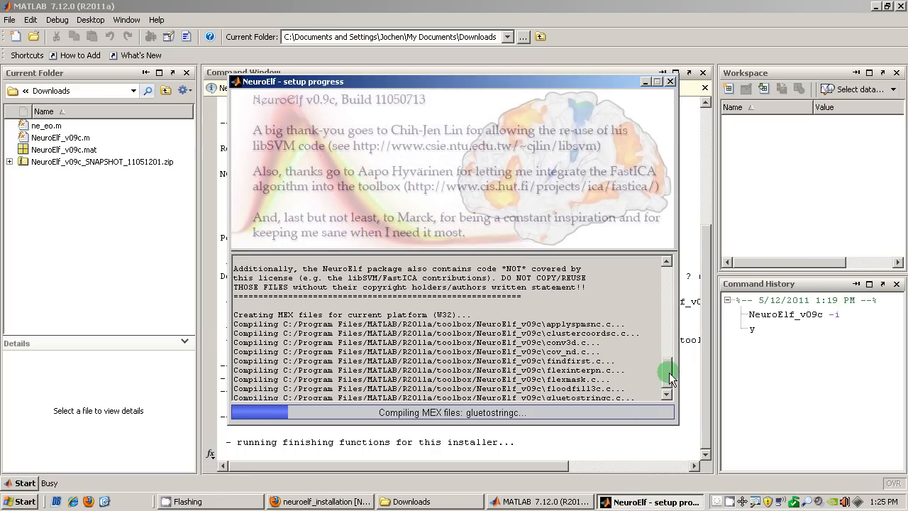
mouse_move(667, 380)
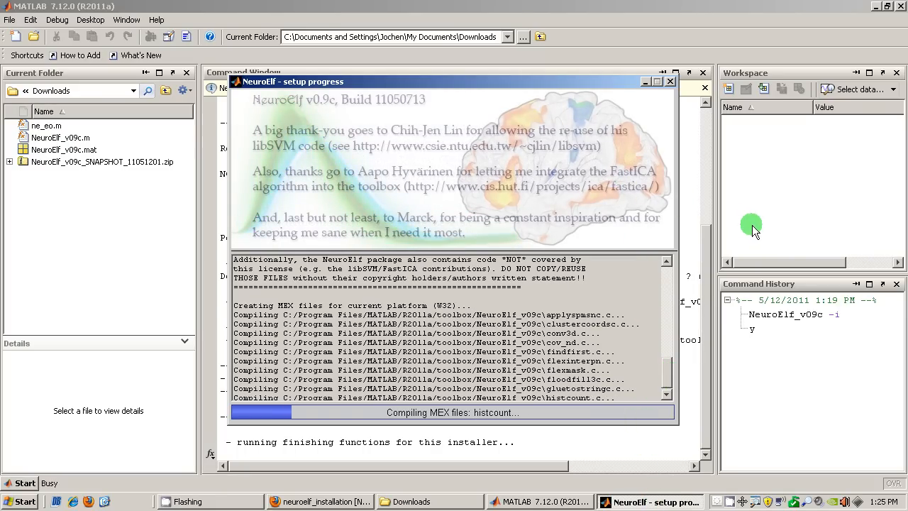
mouse_move(702, 305)
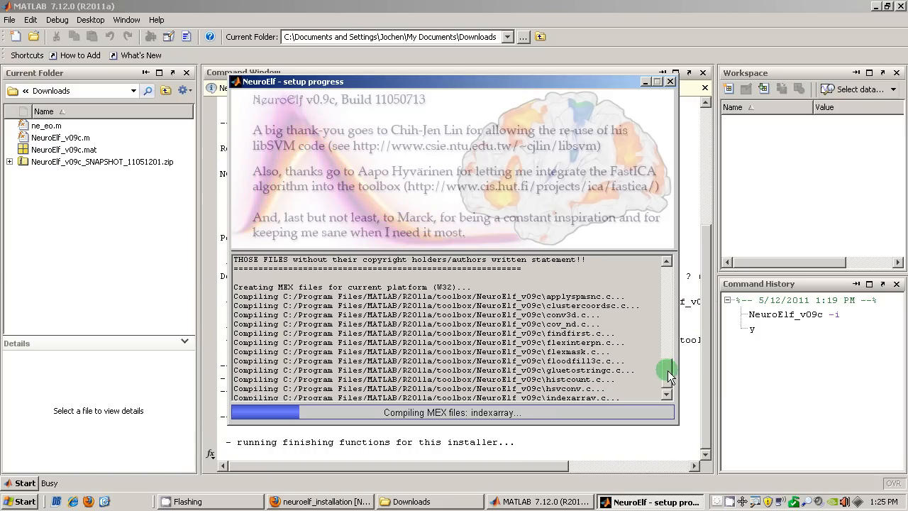
mouse_move(603, 375)
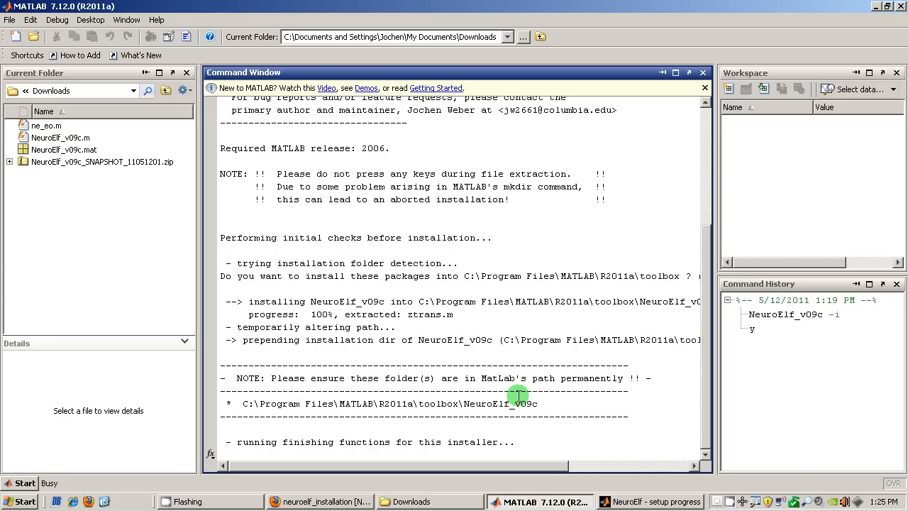
mouse_move(612, 456)
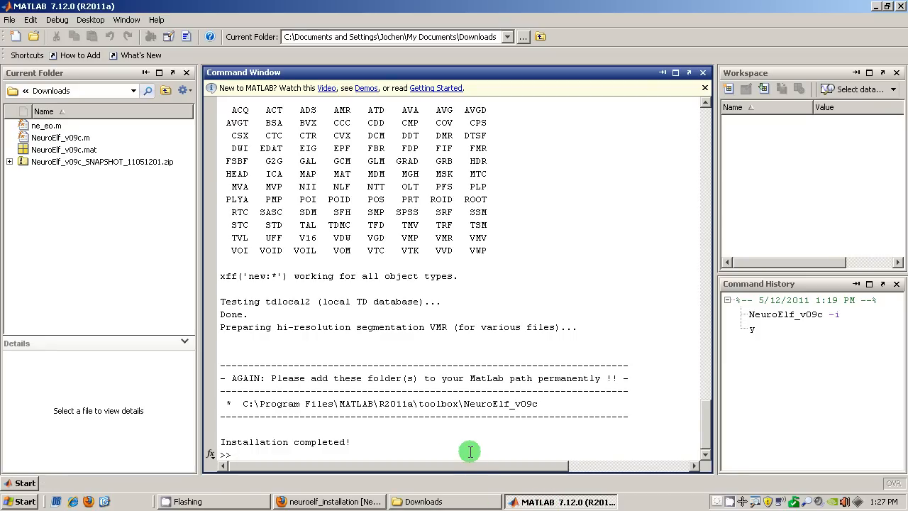
mouse_move(700, 434)
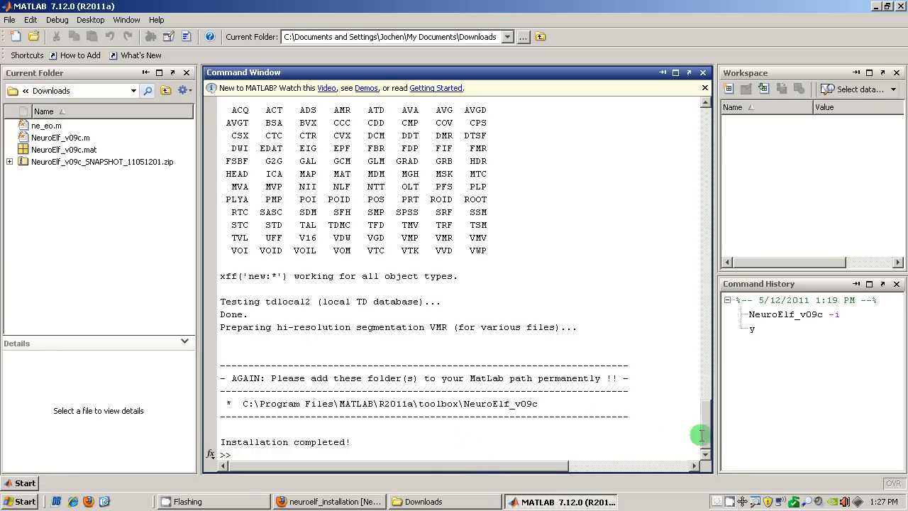
Scroll the Command Window output to confirm 'Installation completed!' with 96 xff filetypes listed.
scroll("up", 3)
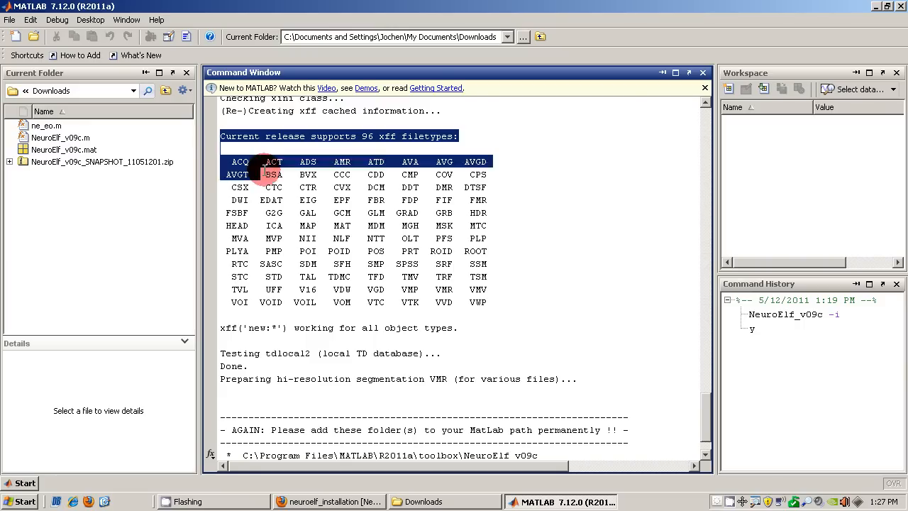
mouse_move(640, 385)
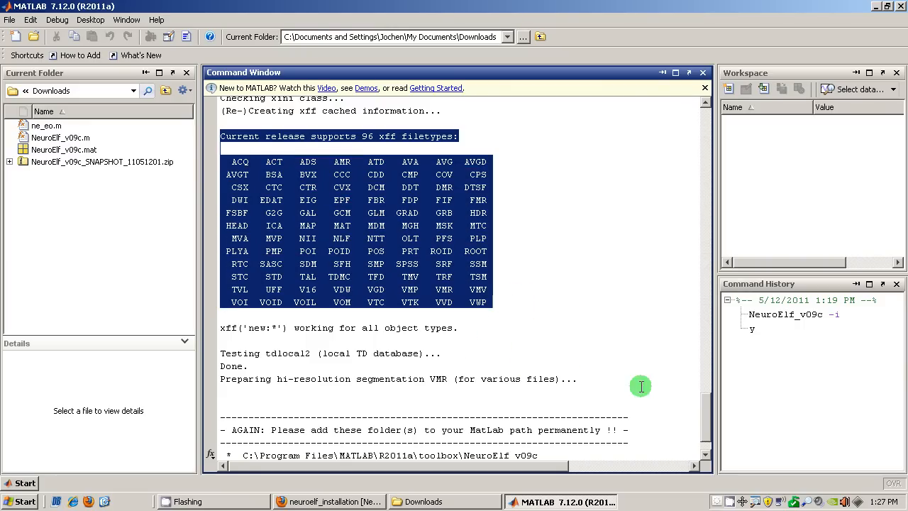
scroll("down", 3)
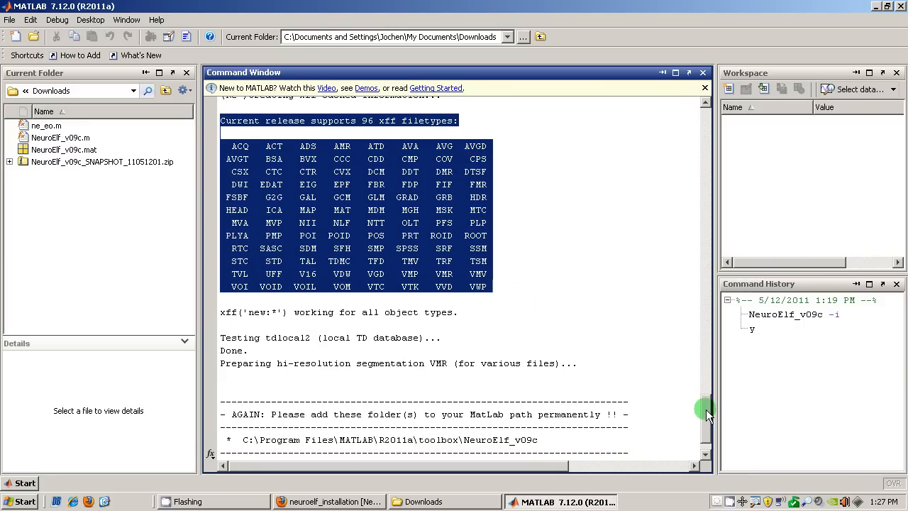
scroll("down", 3)
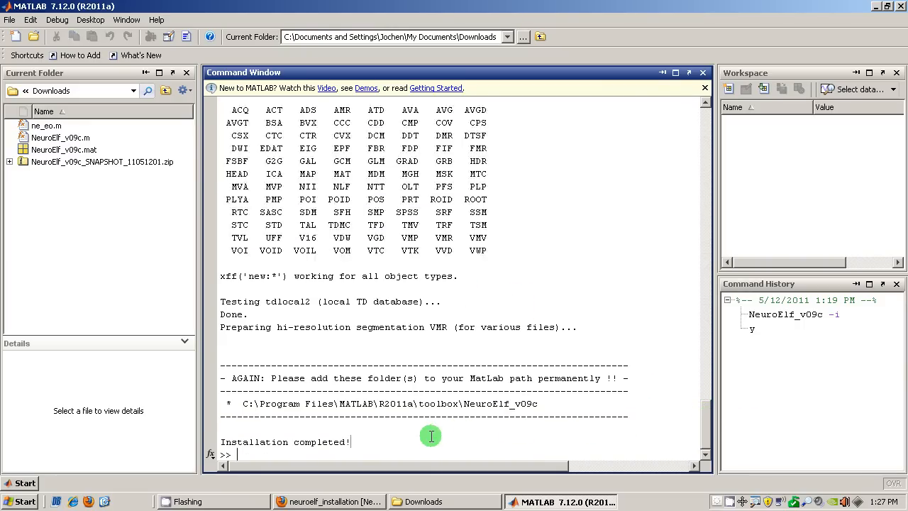
mouse_move(370, 450)
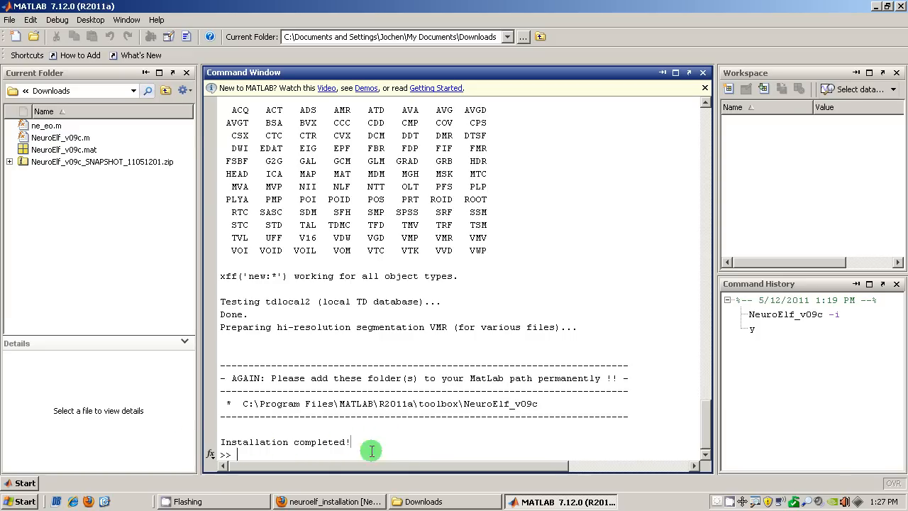
mouse_move(407, 443)
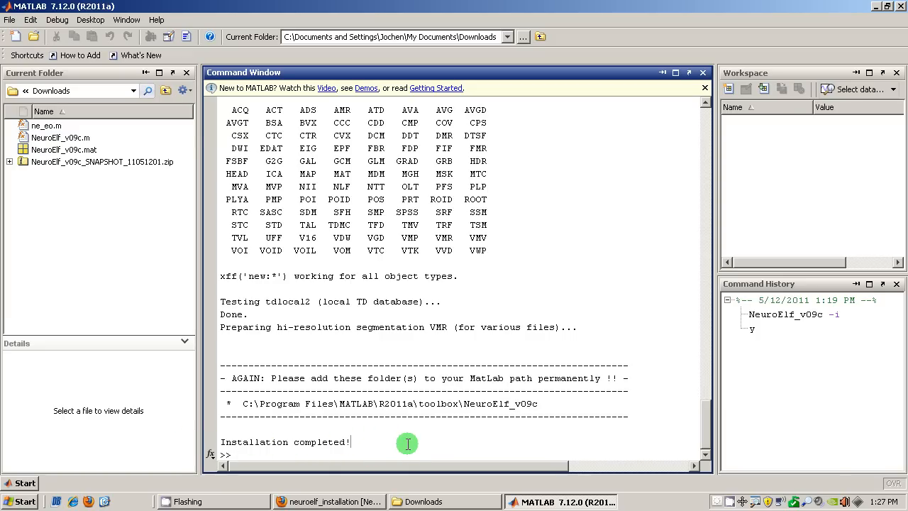
Run neuroelf_gui in the Command Window to start the NeuroElf interface.
type("n")
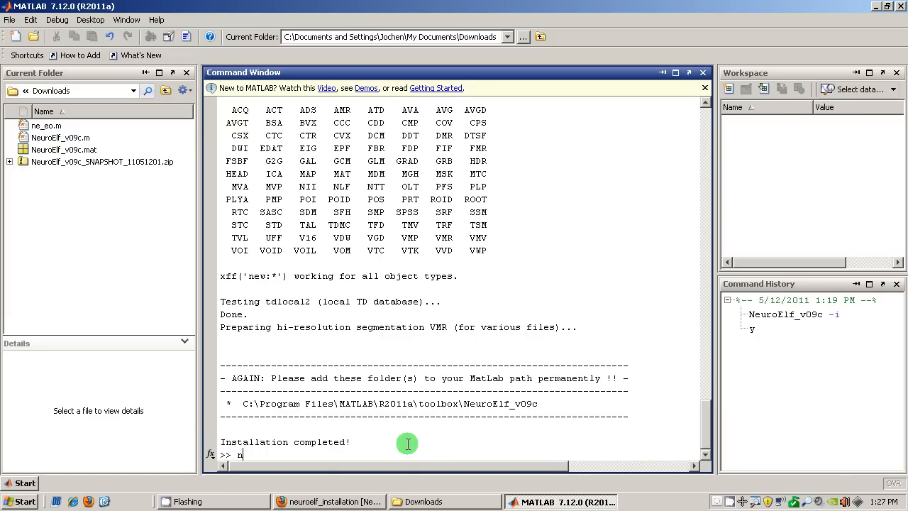
type("euroelf")
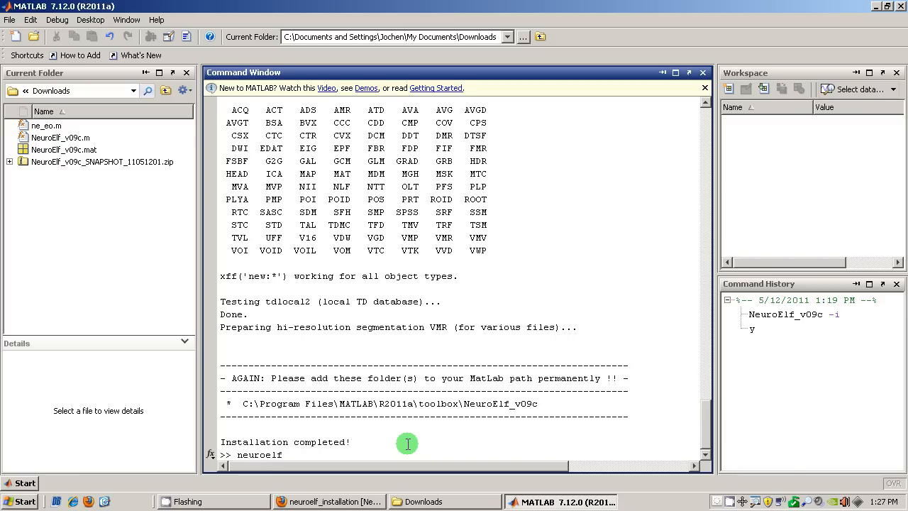
type("_gui")
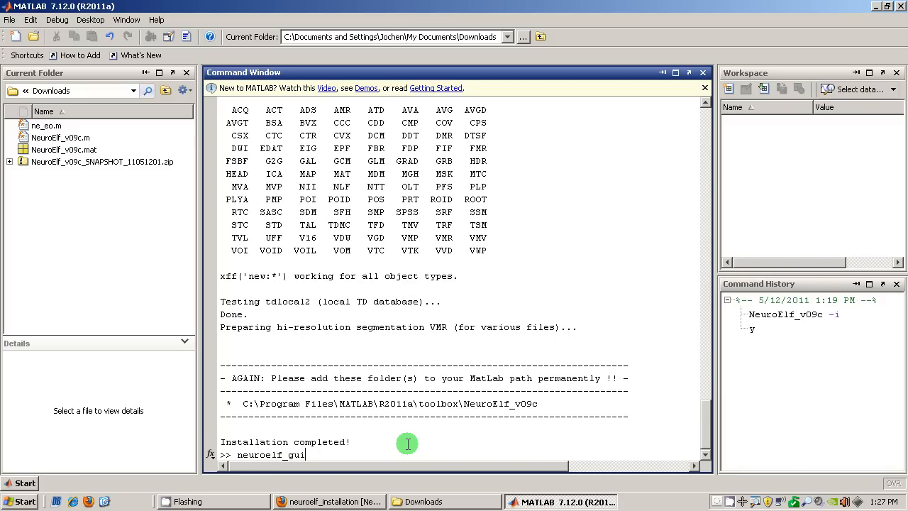
key("Return")
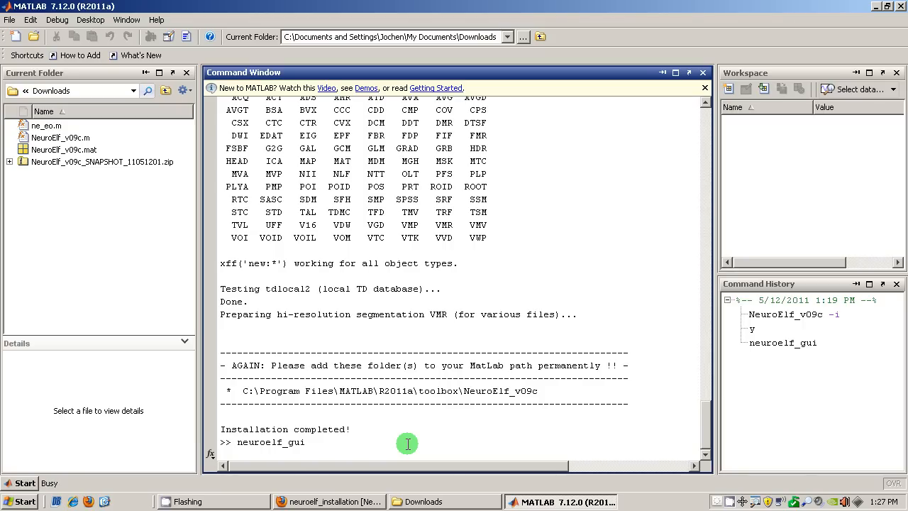
mouse_move(568, 490)
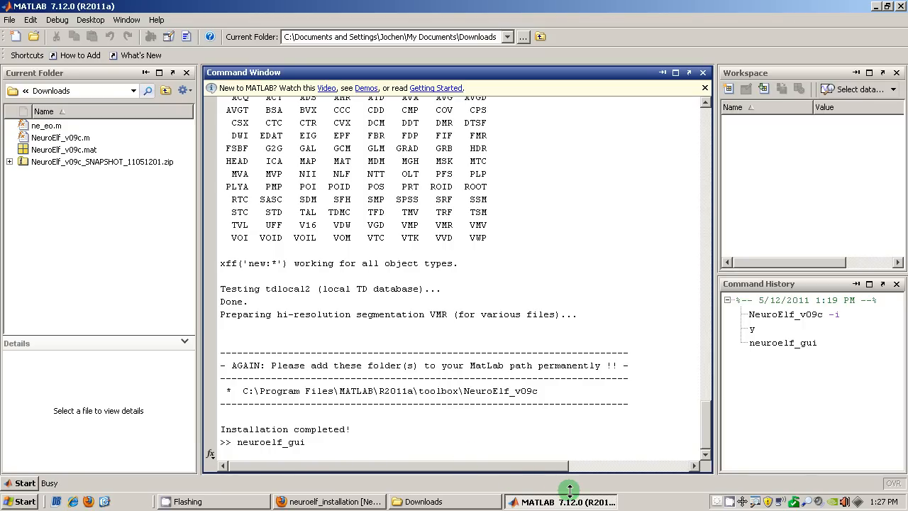